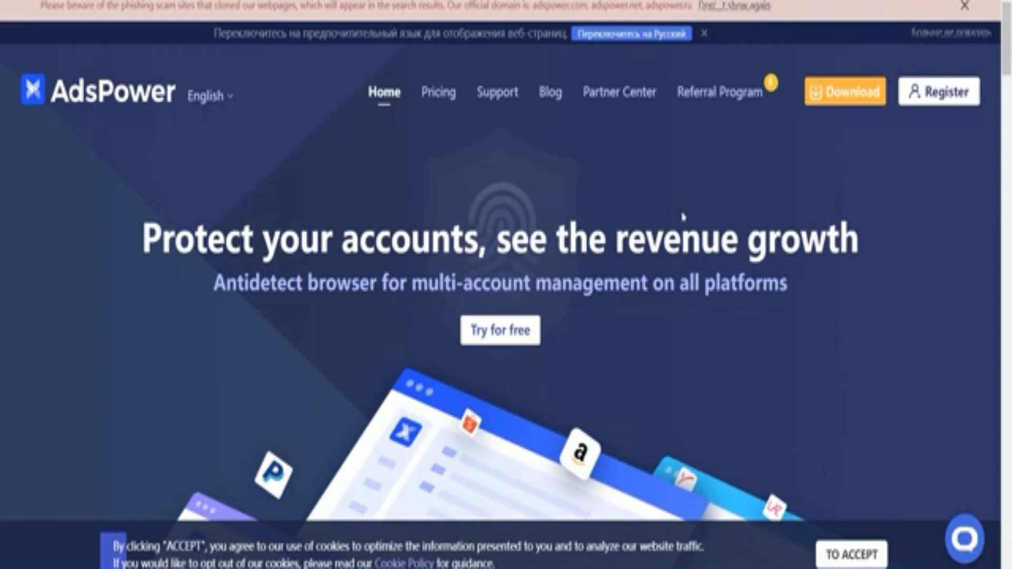
pyautogui.moveTo(150, 106)
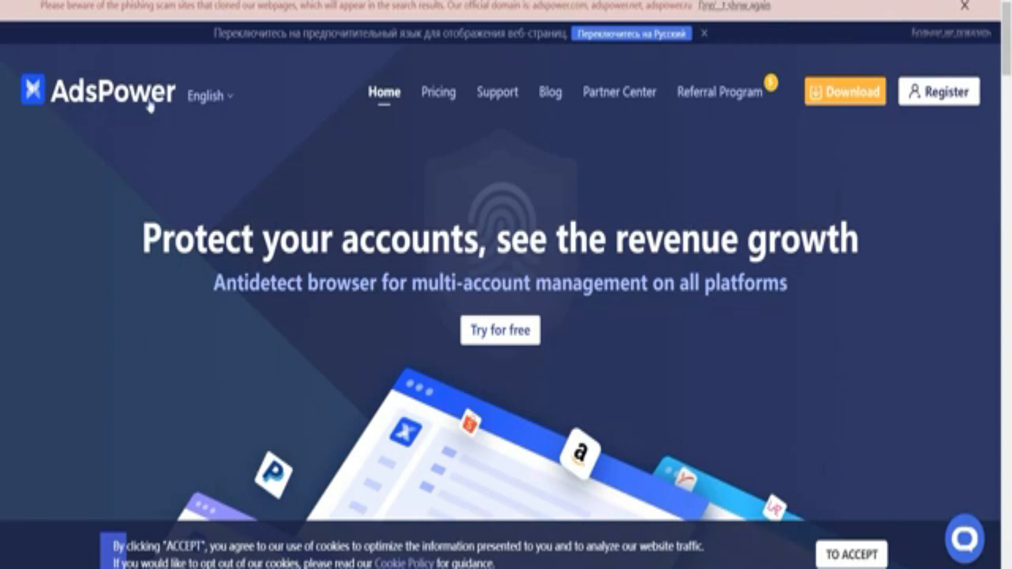
pyautogui.moveTo(529, 212)
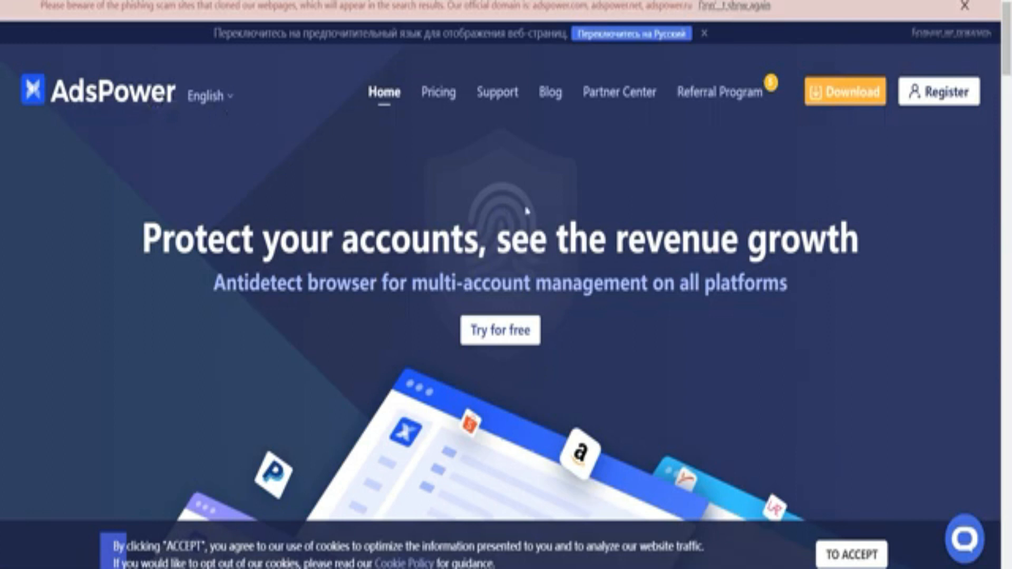
# Step: Scroll down the AdsPower homepage toward the Download link for the installers
pyautogui.scroll(-3)
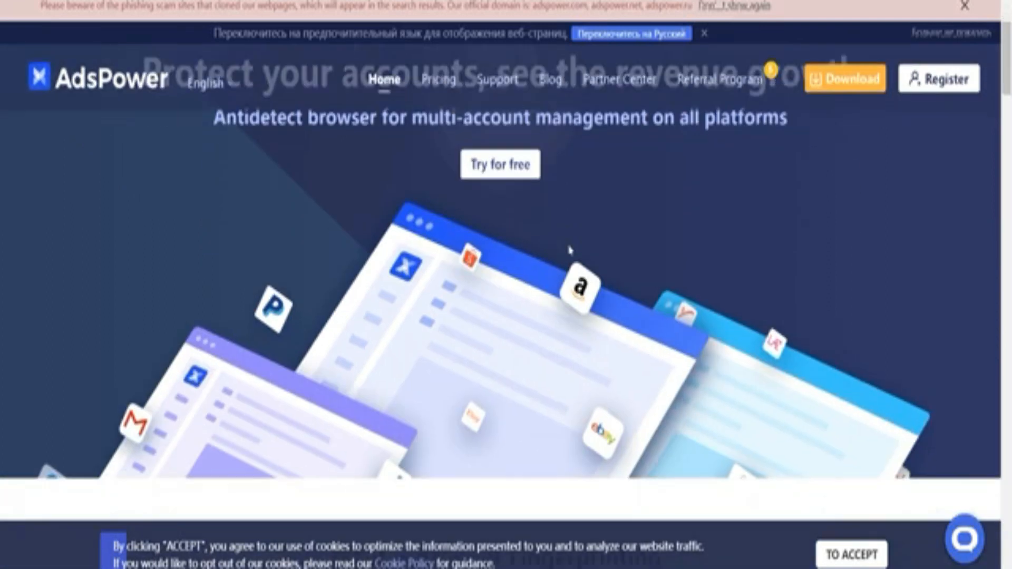
pyautogui.scroll(-3)
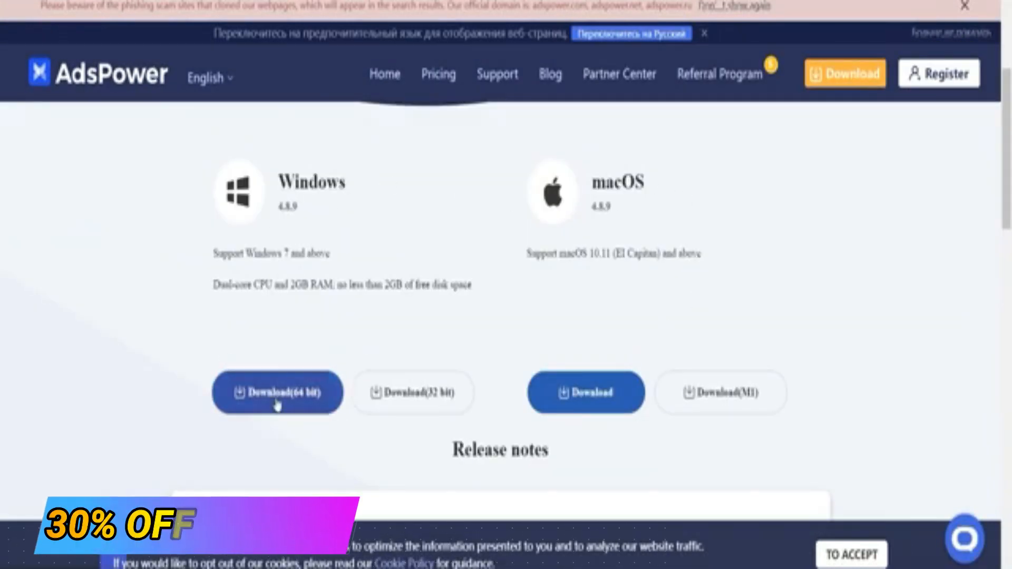
pyautogui.moveTo(273, 350)
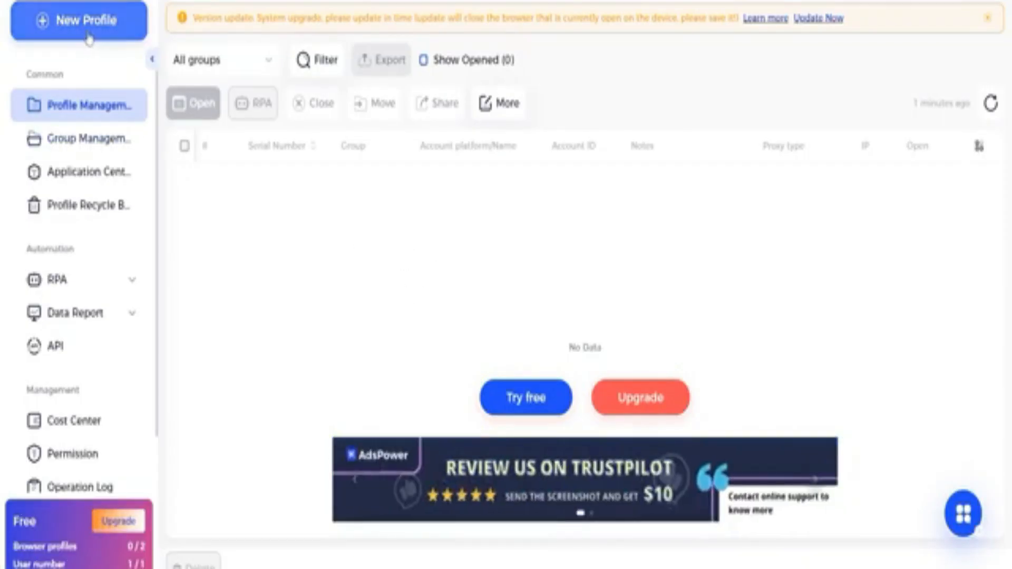
# Step: Try the All groups dropdown and Filter panel, then view Group Management's Ungrouped and group 1
pyautogui.click(78, 20)
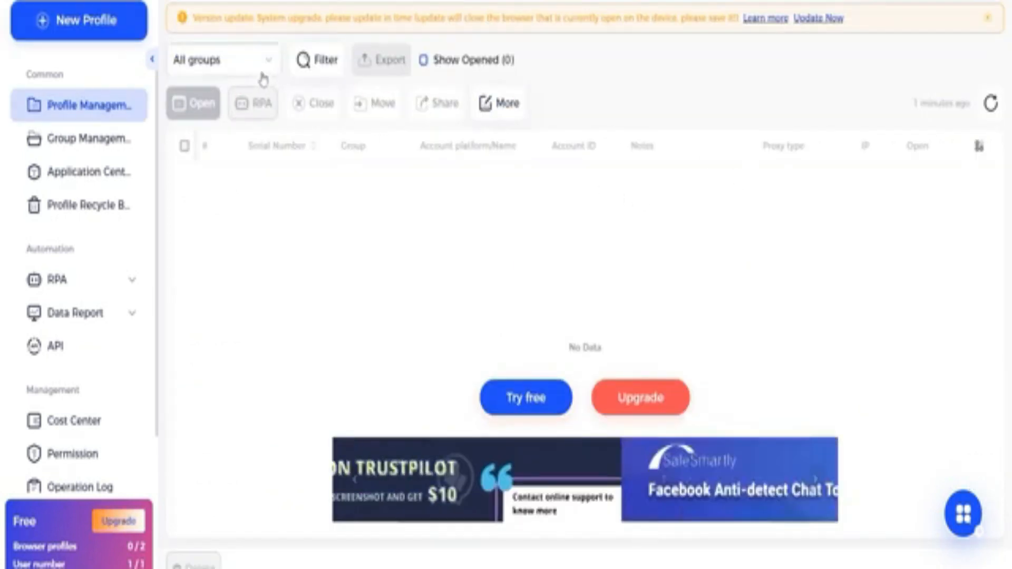
pyautogui.click(316, 60)
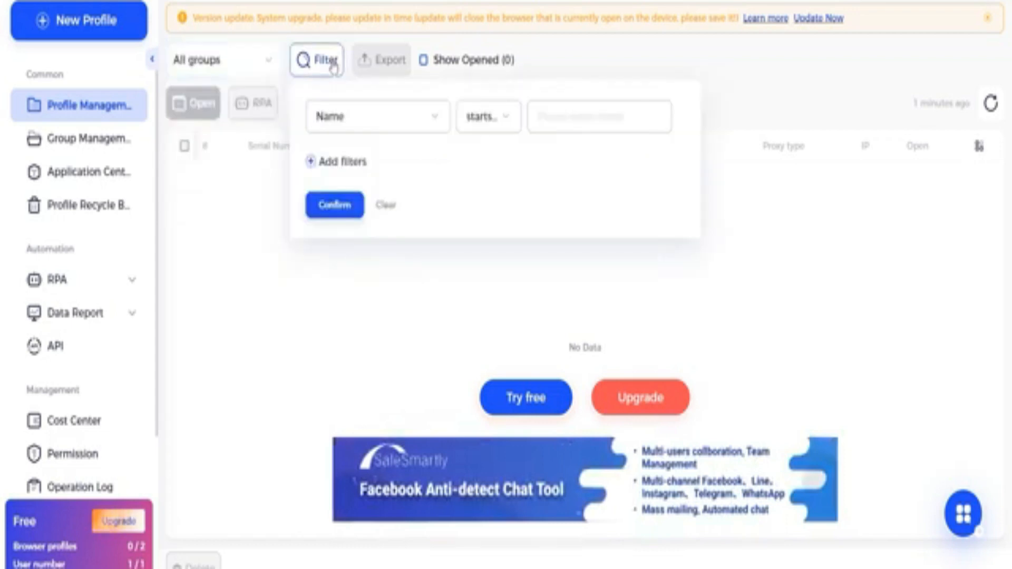
pyautogui.click(316, 59)
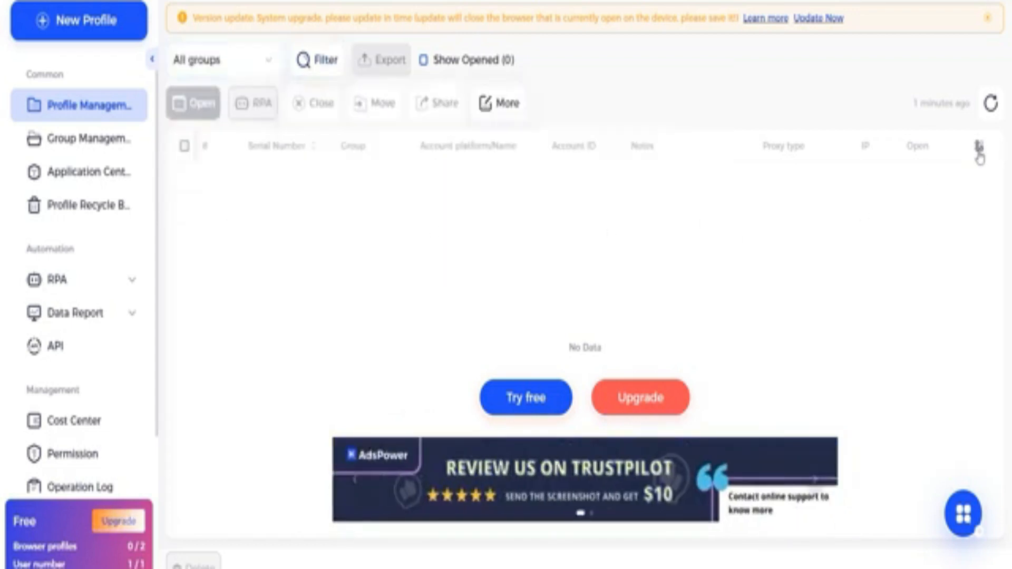
pyautogui.click(979, 146)
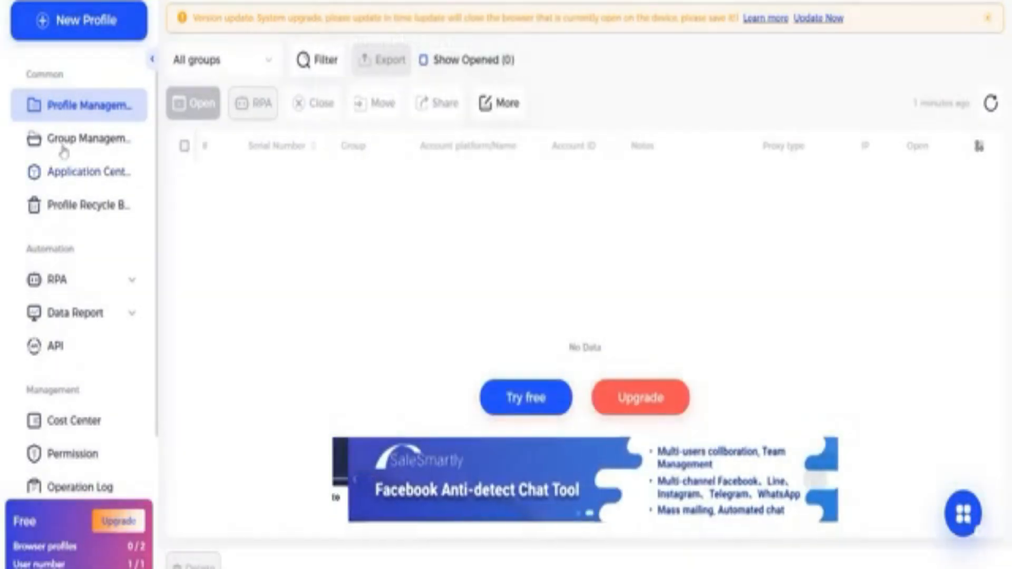
pyautogui.click(83, 138)
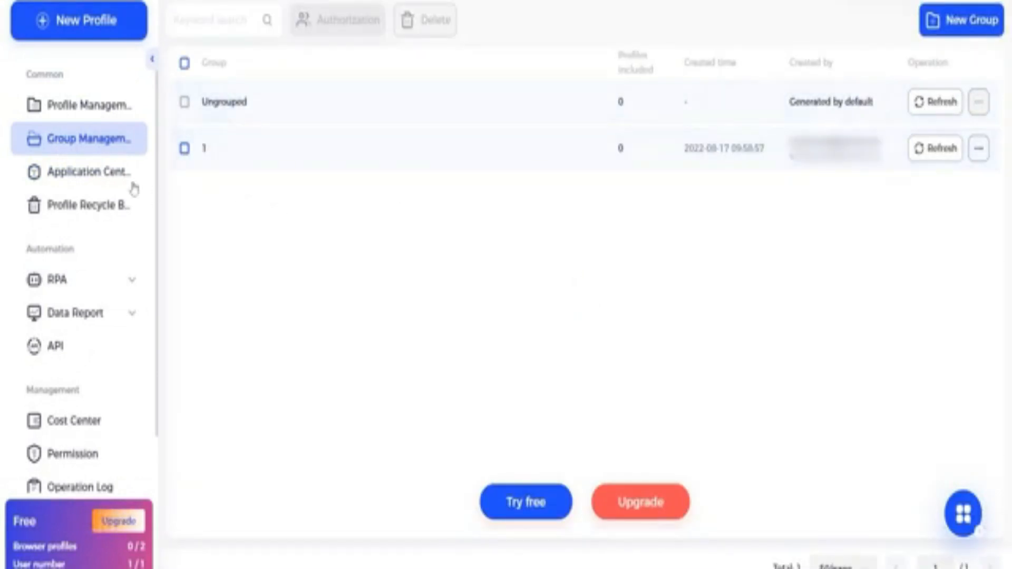
# Step: Browse the Application Center's official extensions, then open the Upgrade checkout showing Base at $9.00
pyautogui.click(91, 171)
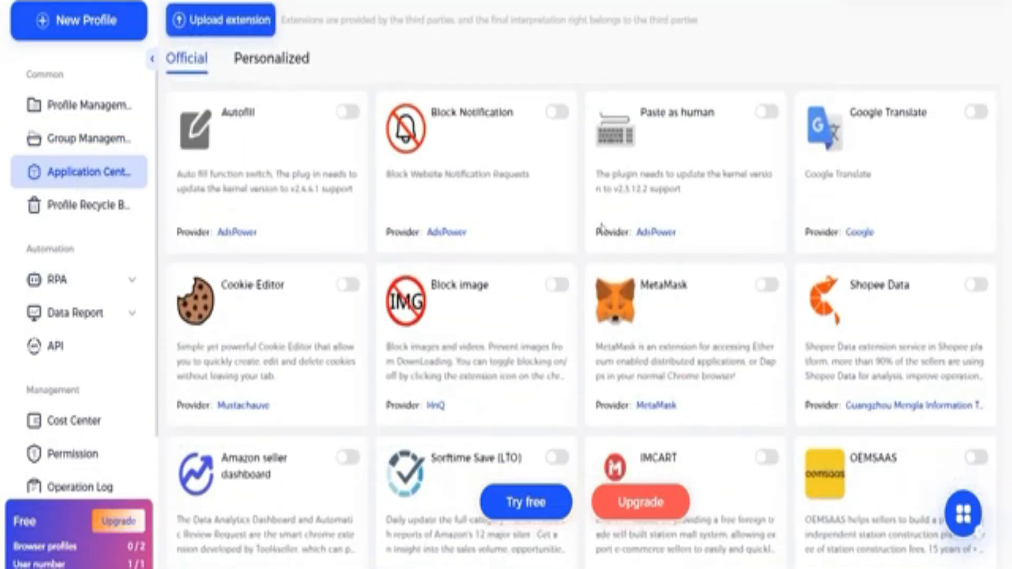
pyautogui.scroll(-3)
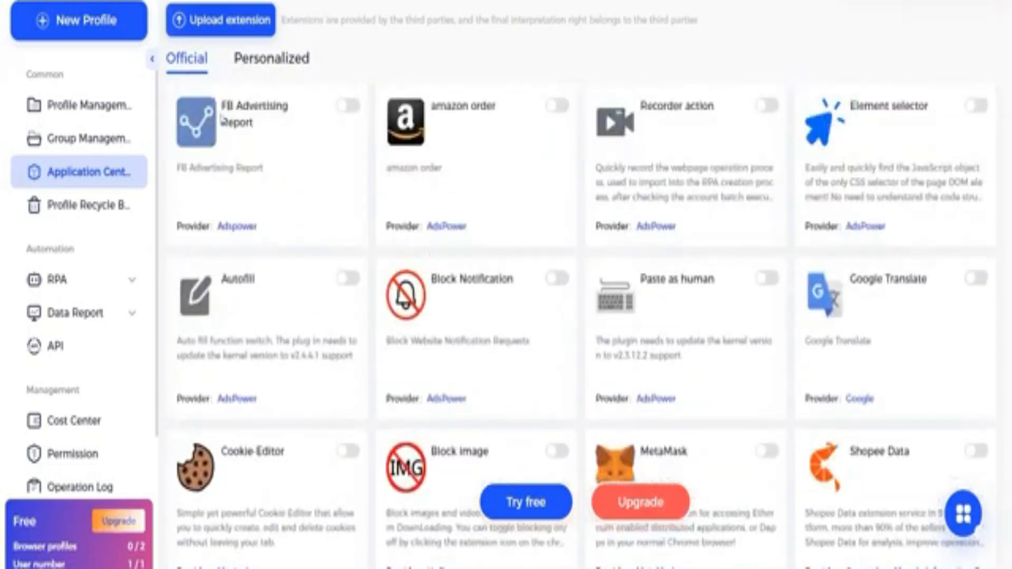
pyautogui.moveTo(257, 131)
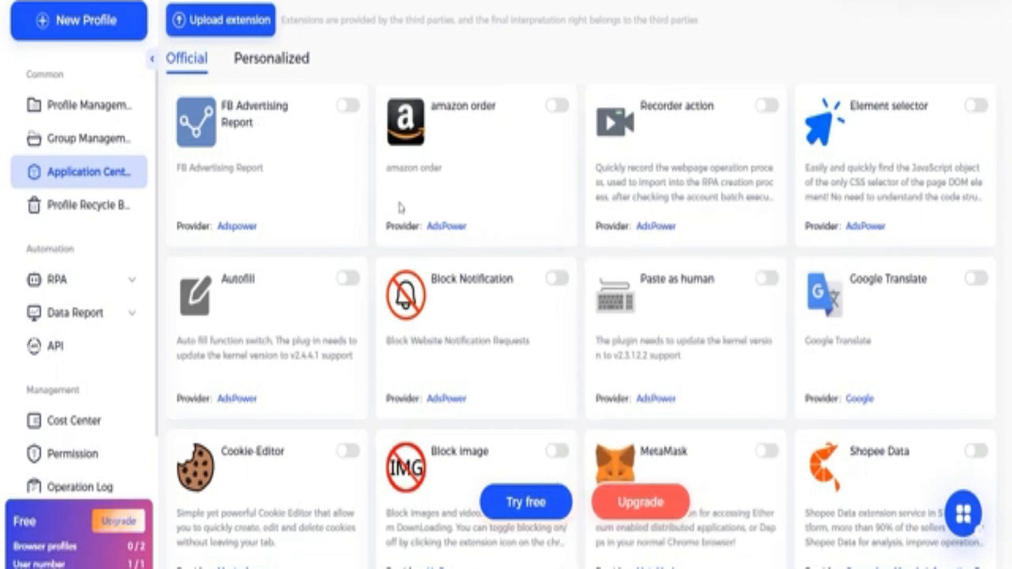
pyautogui.moveTo(297, 290)
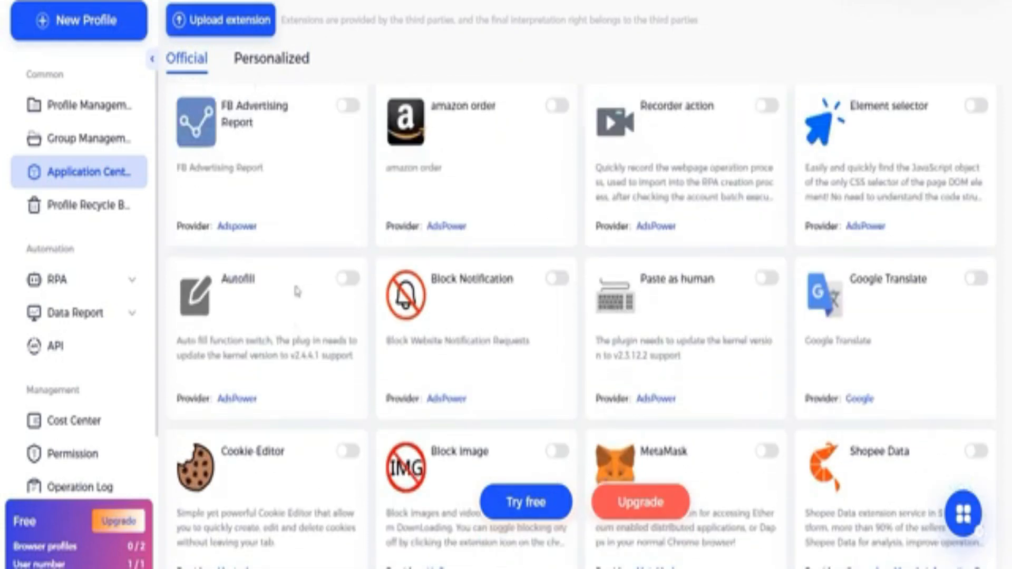
pyautogui.moveTo(639, 501)
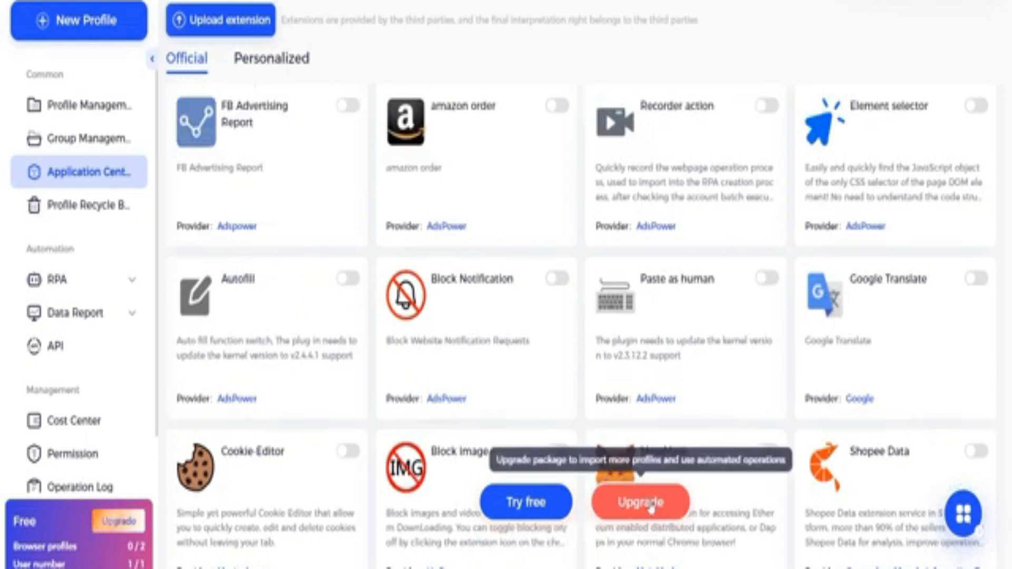
pyautogui.click(639, 503)
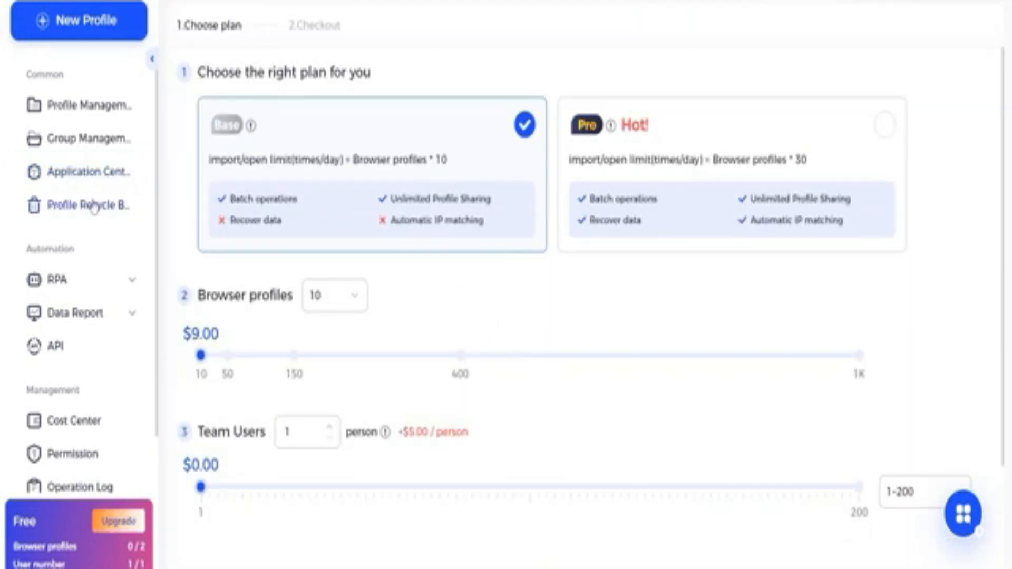
# Step: View the three deleted profiles in Profile Recycle Bin, then expand the RPA section
pyautogui.click(91, 205)
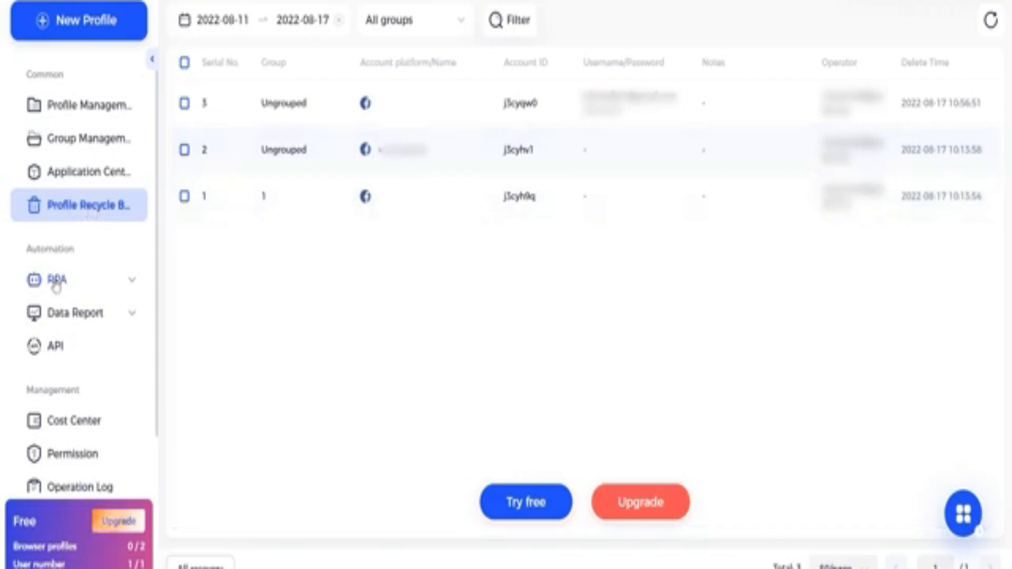
pyautogui.click(57, 279)
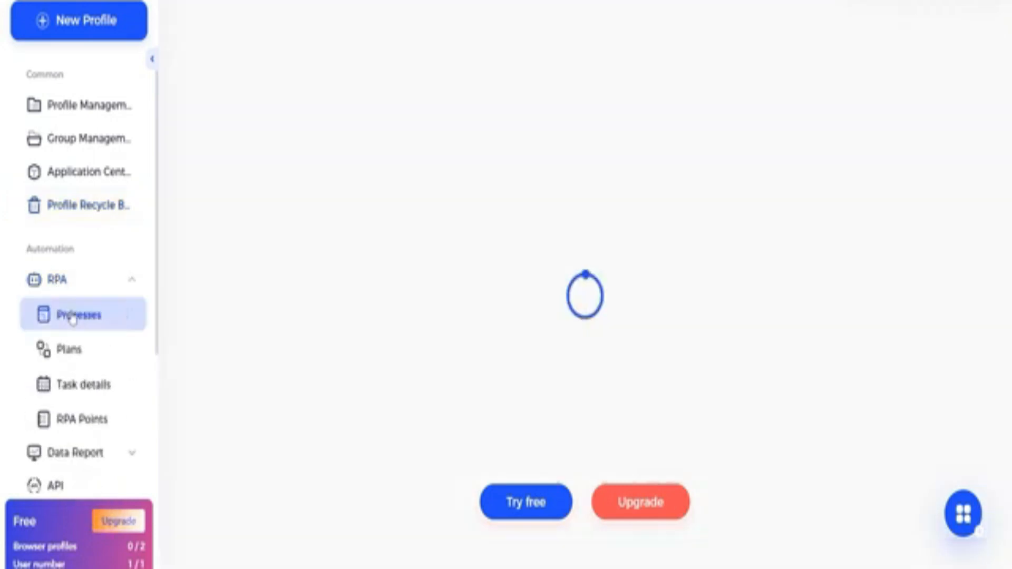
# Step: Browse RPA process templates and create a new task flow, cancelling the Upload Attachment dialog
pyautogui.click(78, 316)
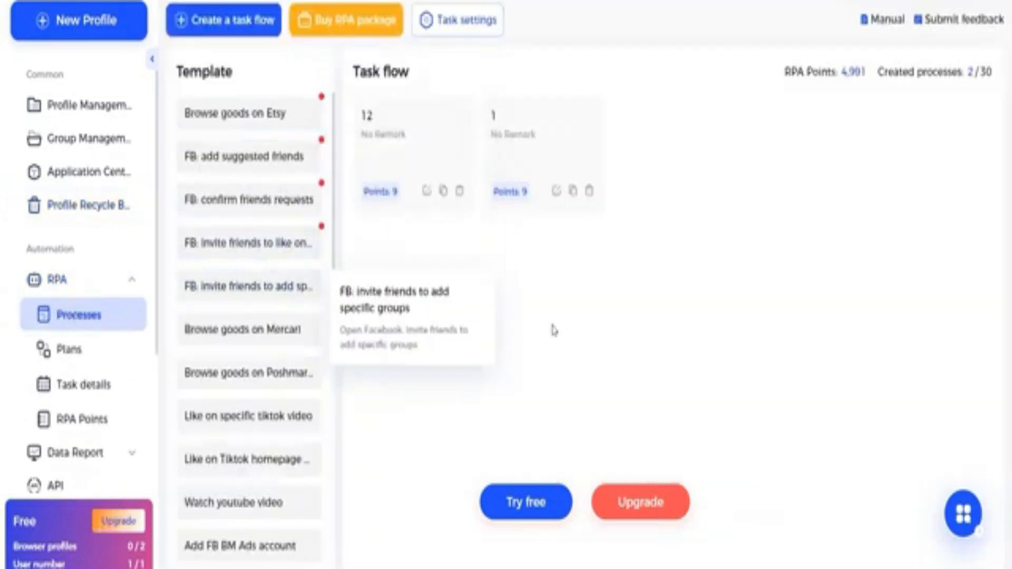
pyautogui.moveTo(249, 244)
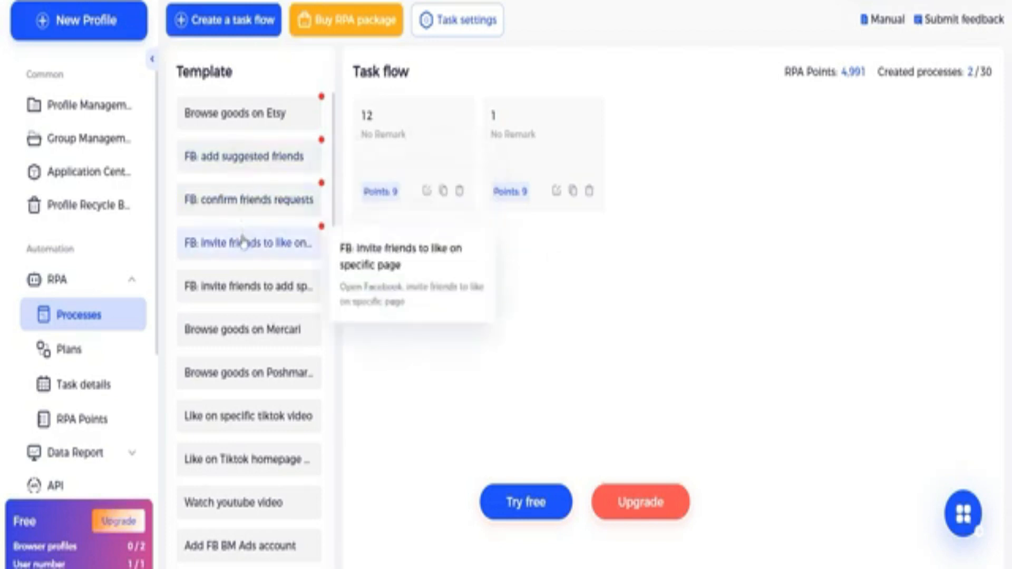
pyautogui.moveTo(248, 286)
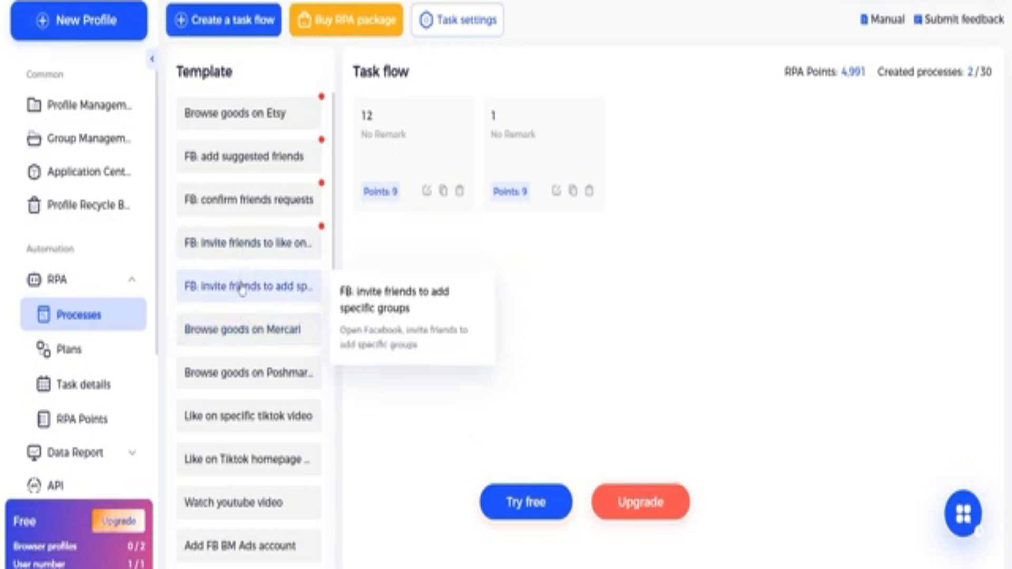
pyautogui.moveTo(248, 201)
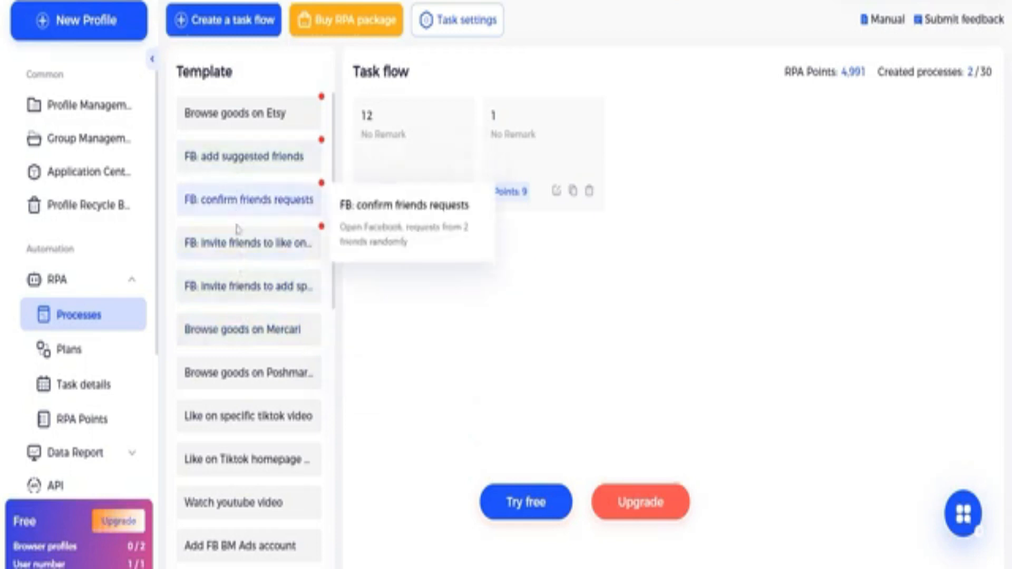
pyautogui.moveTo(248, 243)
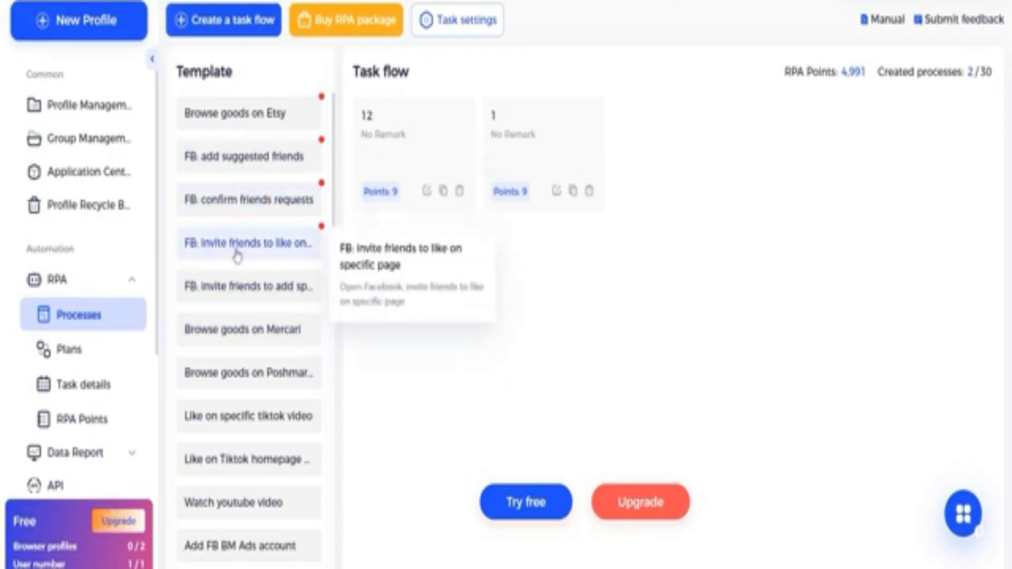
pyautogui.scroll(-3)
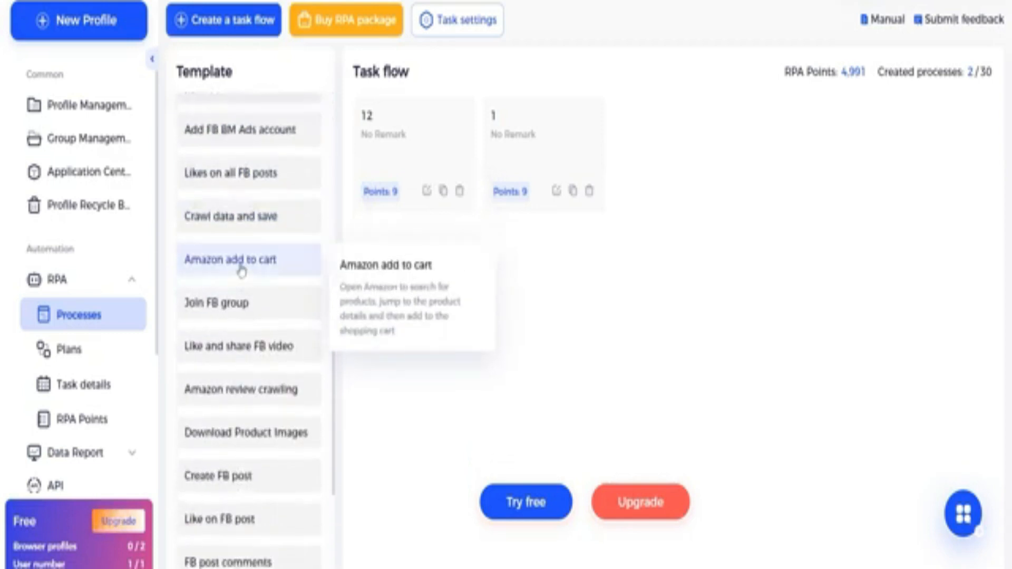
pyautogui.scroll(-3)
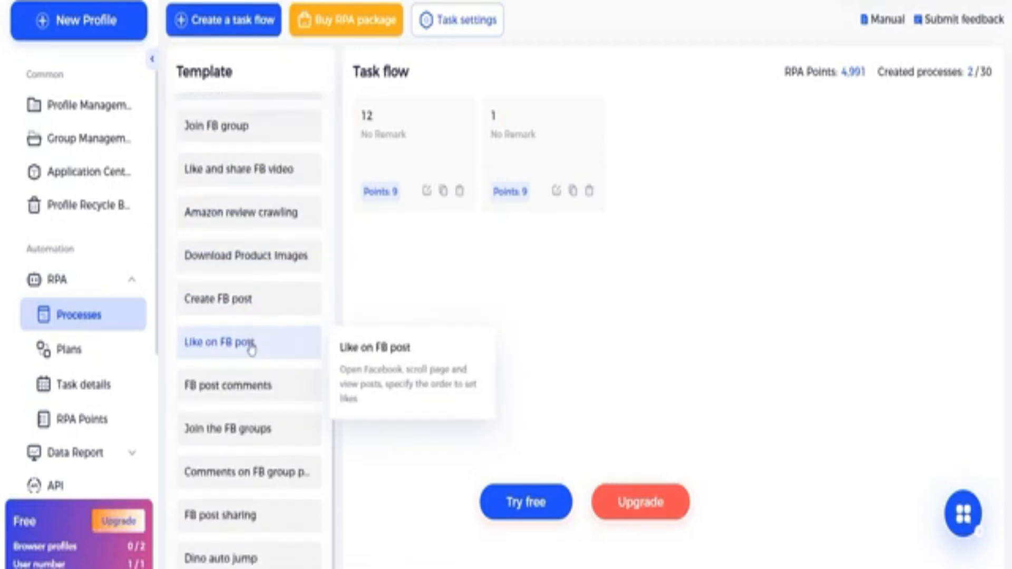
pyautogui.scroll(-3)
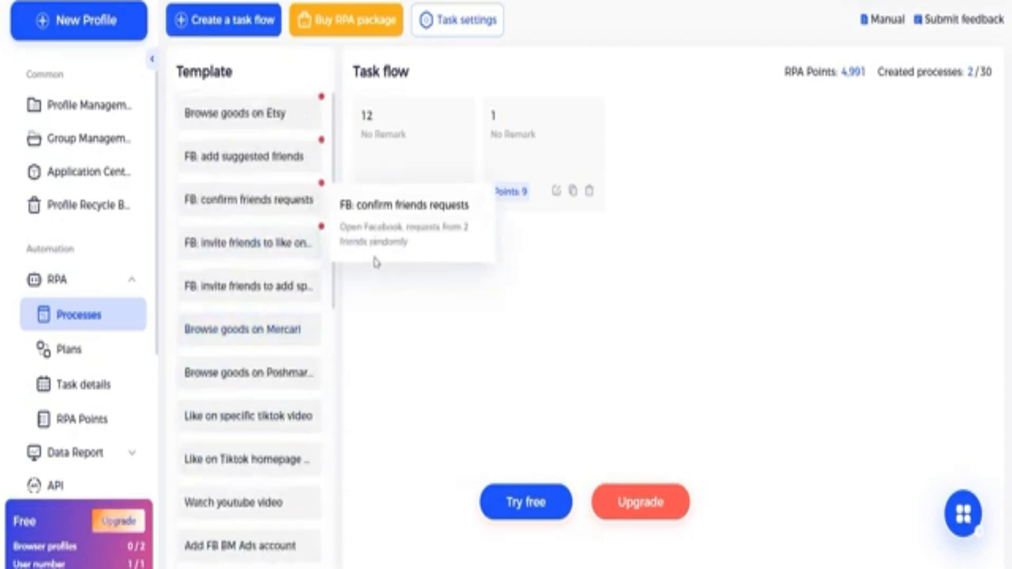
pyautogui.click(222, 20)
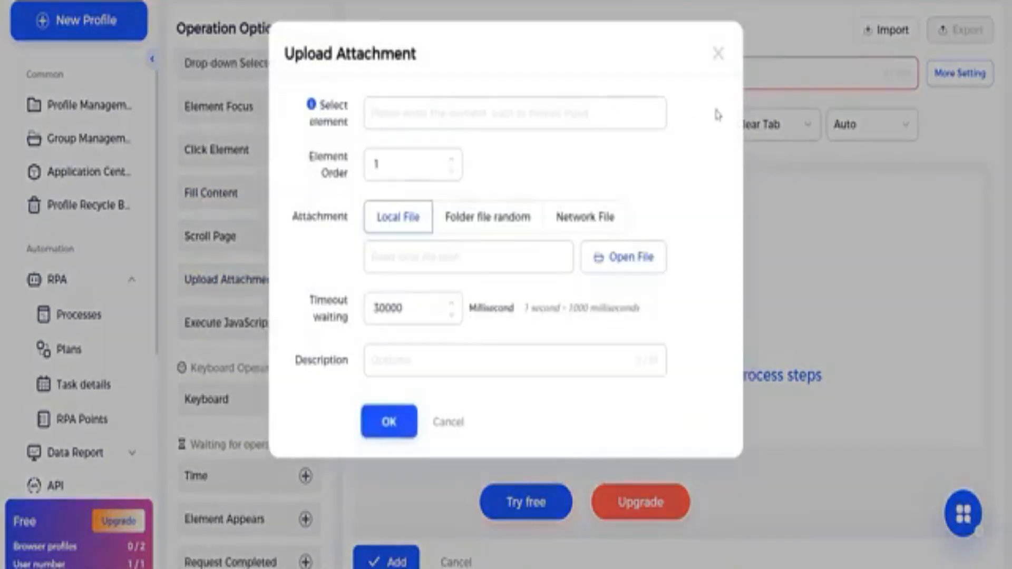
pyautogui.click(718, 54)
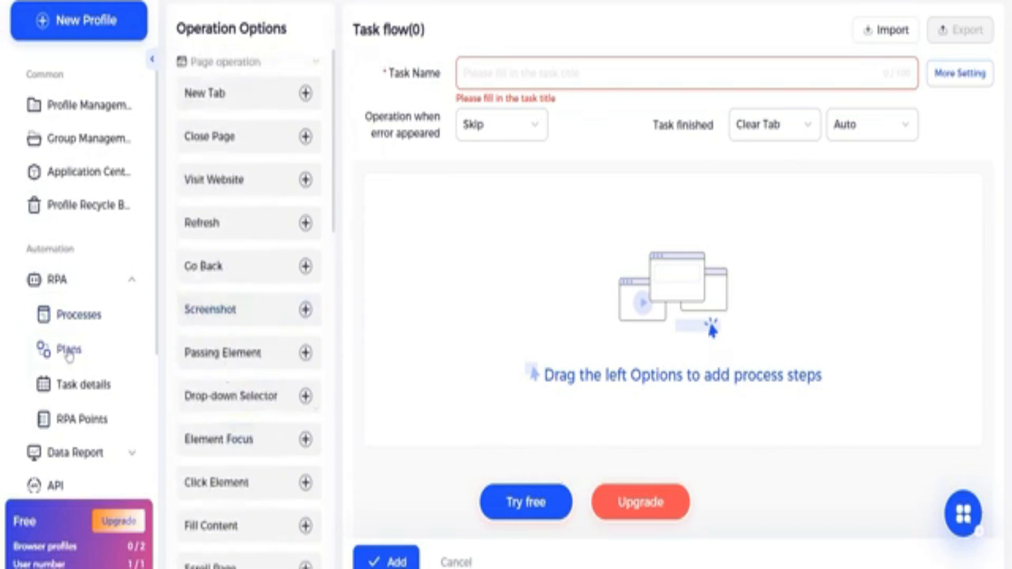
# Step: Check the empty RPA Plans list, view task flow 1's completed run, and expand Data Report
pyautogui.click(68, 350)
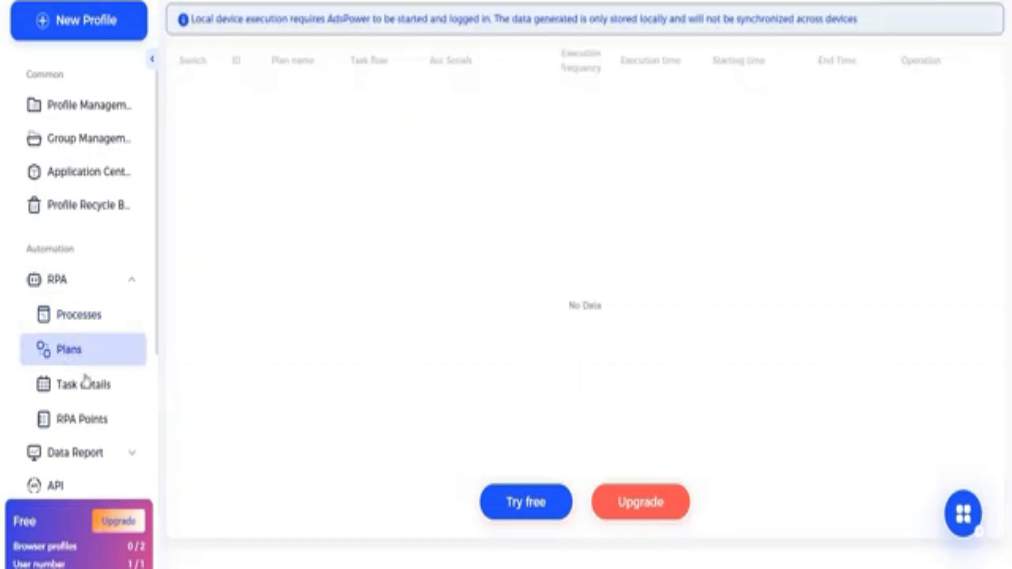
pyautogui.click(81, 385)
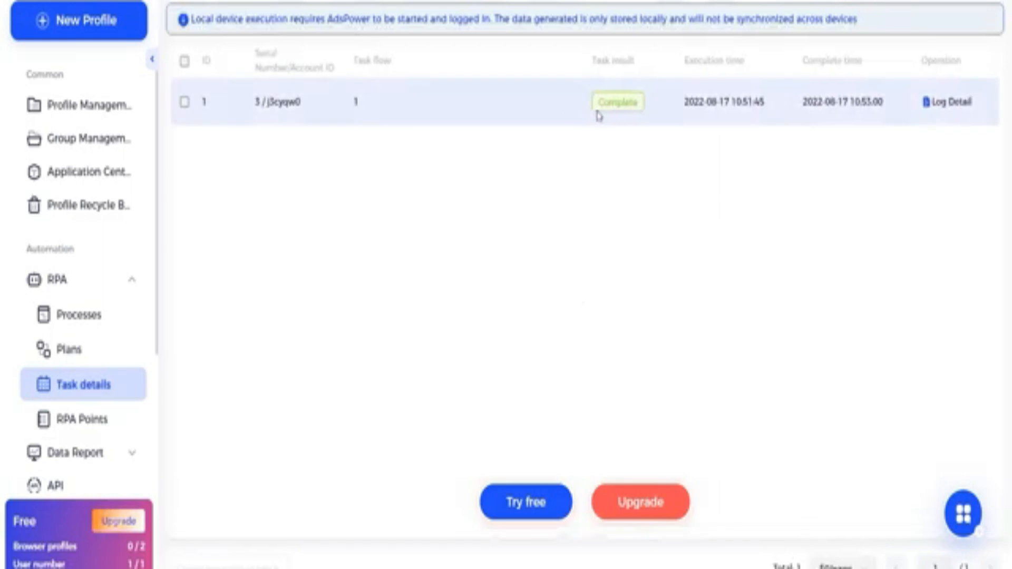
pyautogui.moveTo(417, 110)
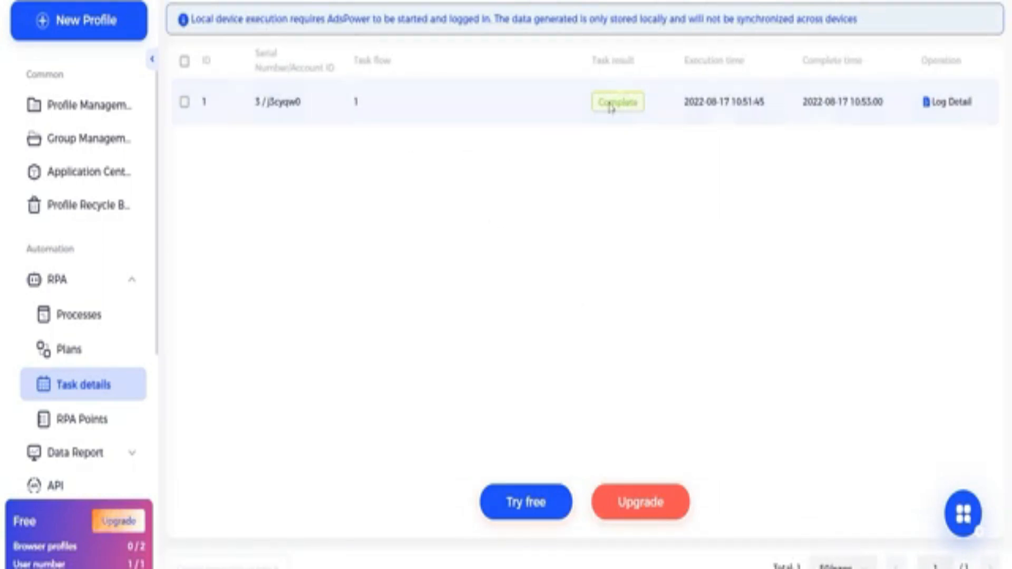
pyautogui.moveTo(145, 406)
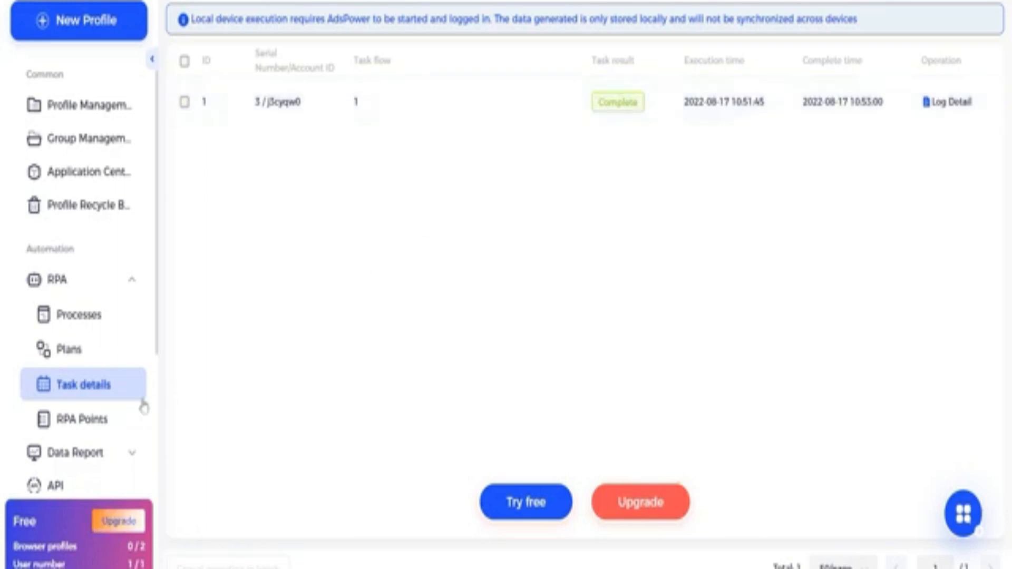
pyautogui.click(71, 313)
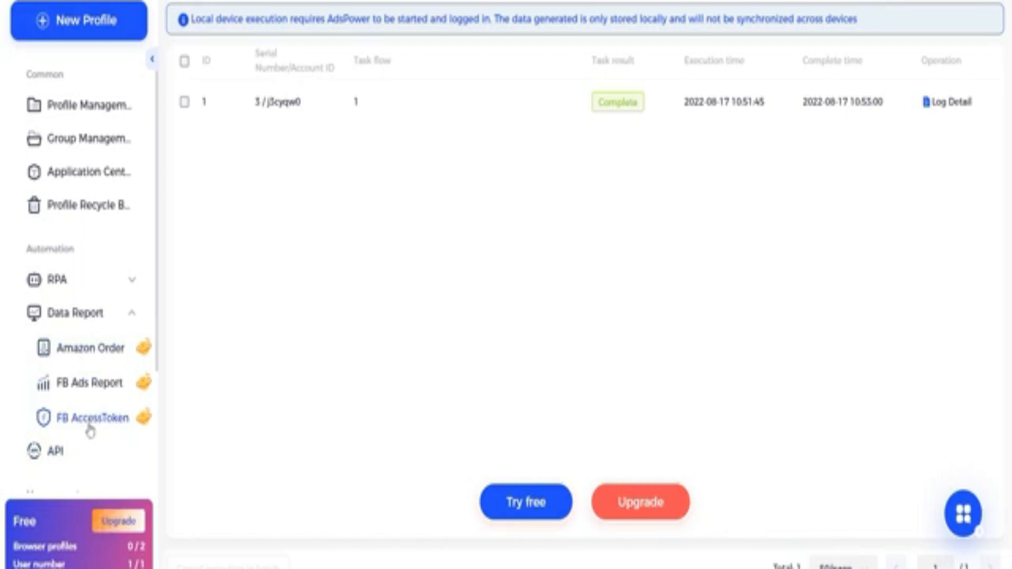
pyautogui.moveTo(90, 382)
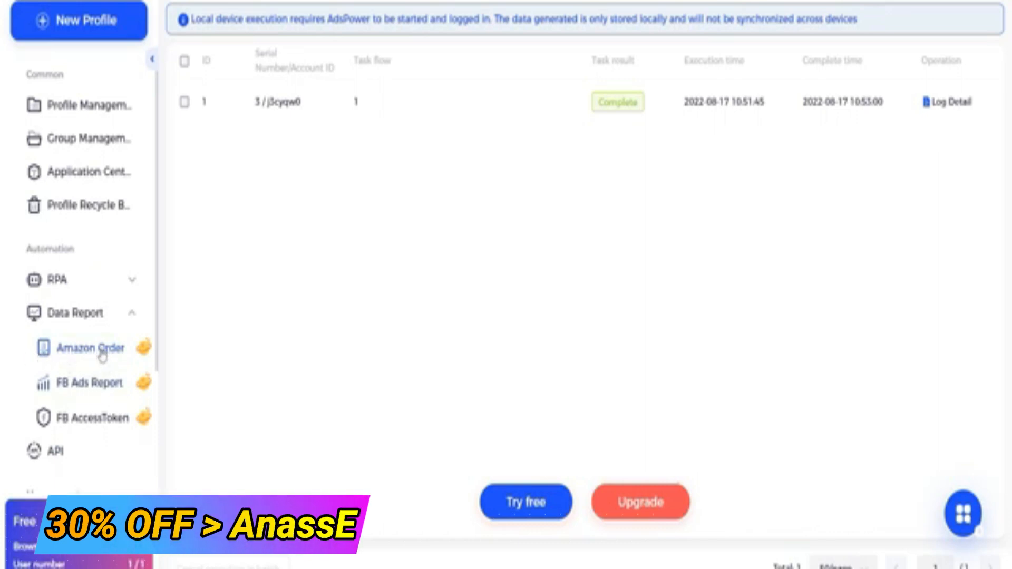
# Step: Pick API in the sidebar below the Data Report entries to load the Local API page
pyautogui.click(56, 368)
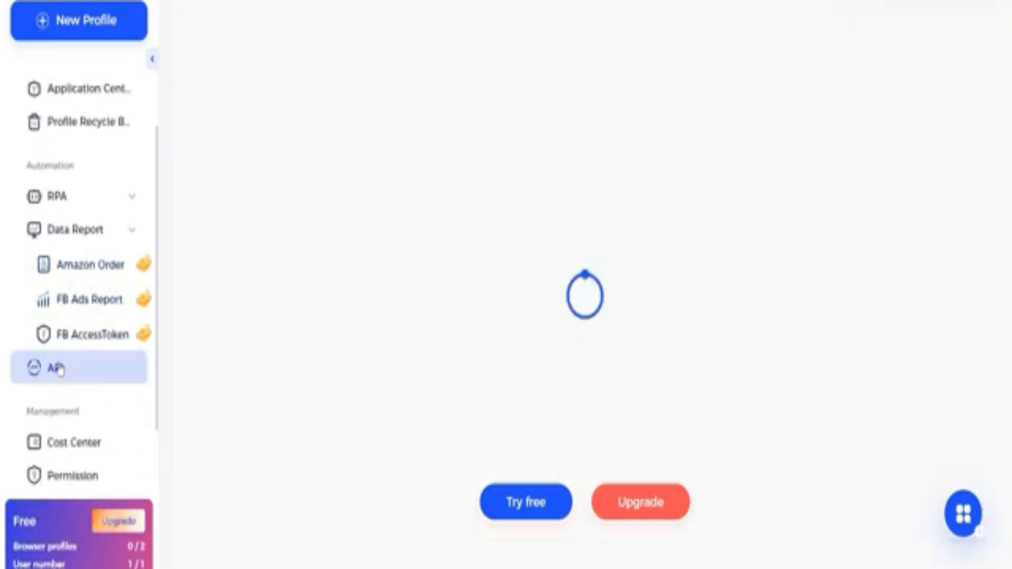
# Step: Highlight the Local API introduction text, then open Cost Center showing $0.00 balances and no orders
pyautogui.click(57, 368)
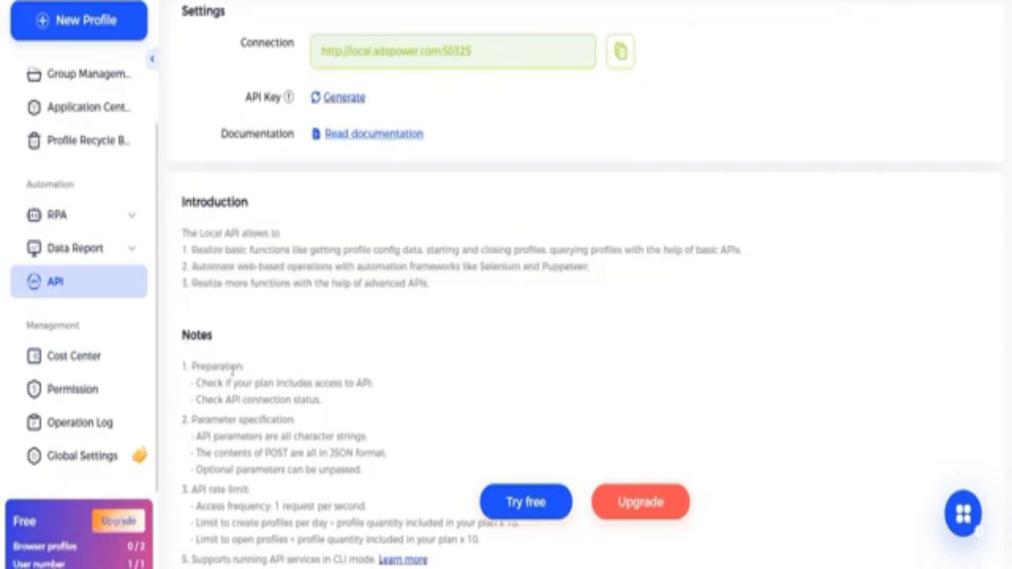
pyautogui.moveTo(182, 196); pyautogui.dragTo(391, 251)
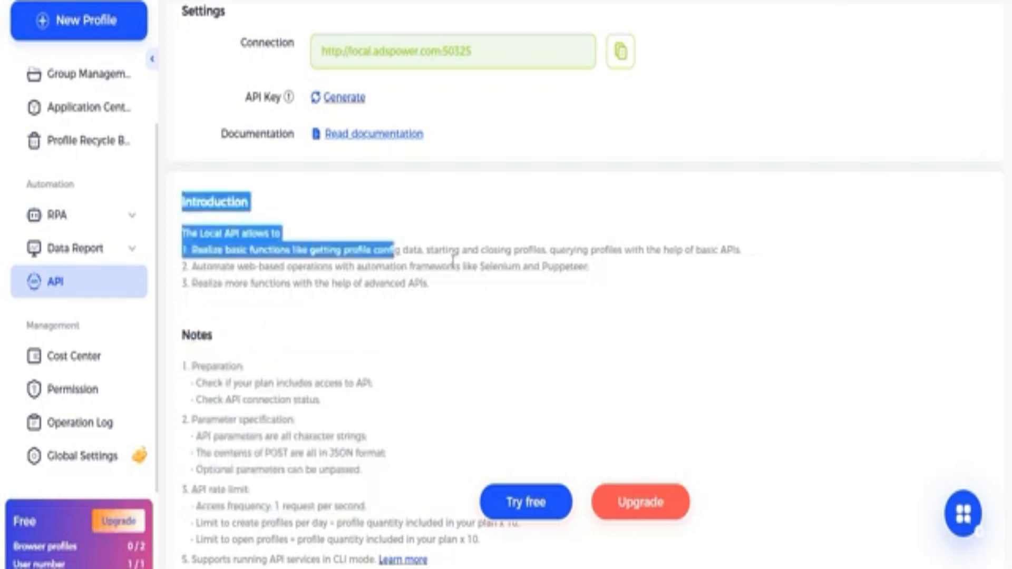
pyautogui.click(75, 356)
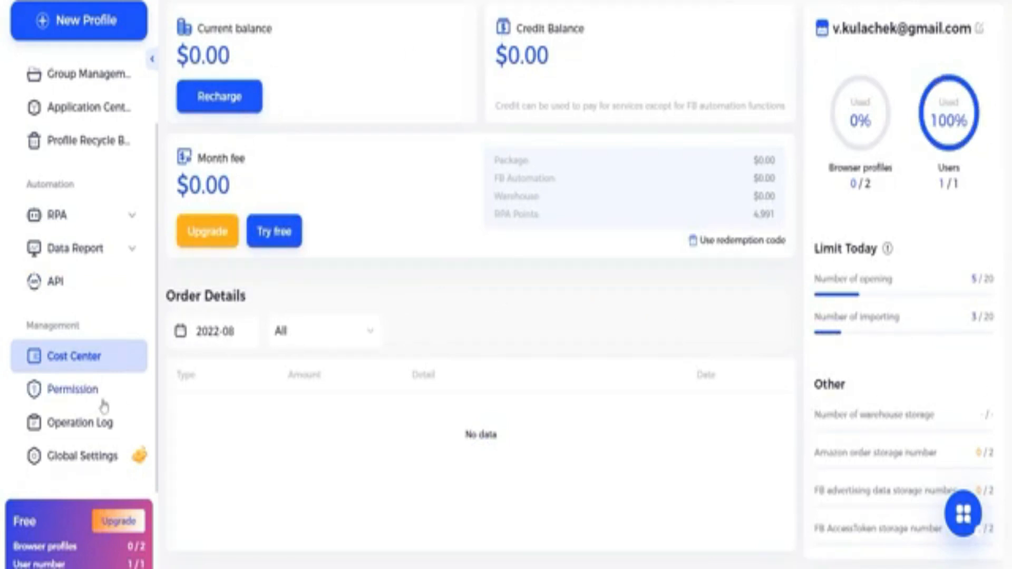
# Step: Review team Permissions and the Add user group form, then open the Operation Log
pyautogui.click(73, 388)
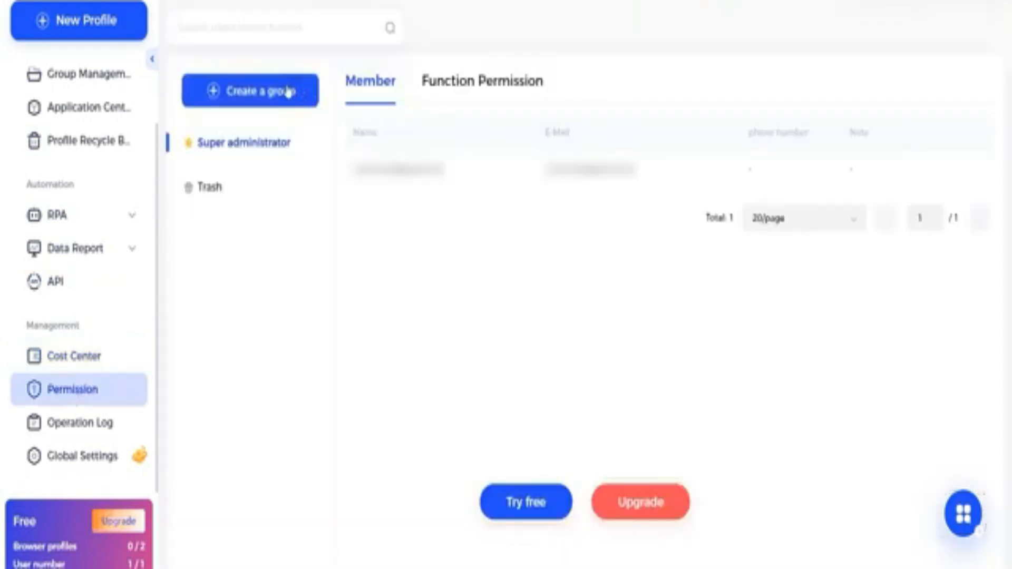
pyautogui.click(249, 90)
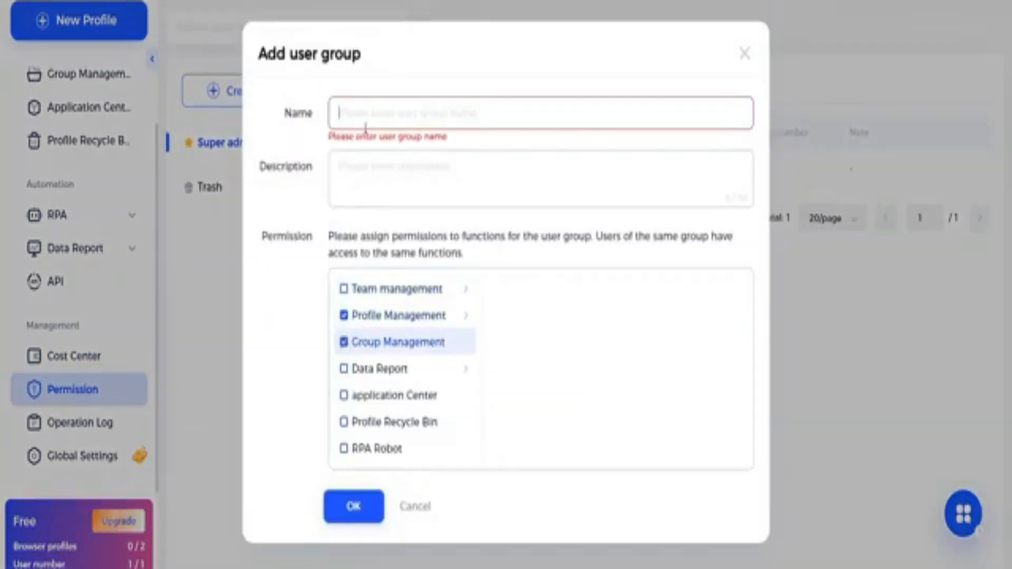
pyautogui.click(80, 423)
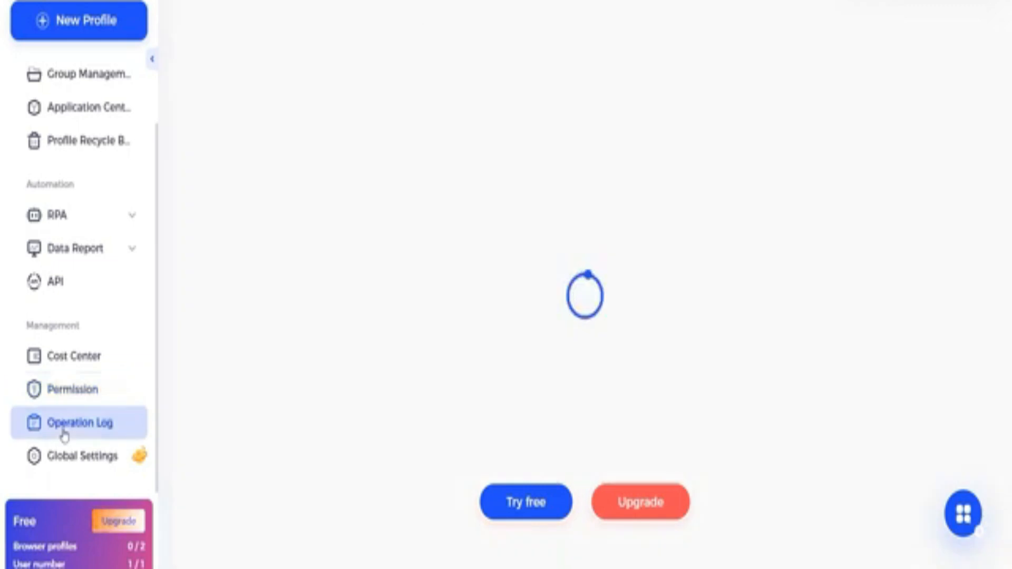
# Step: Review the two successful Login log entries, then switch to the IP Log showing the IP change
pyautogui.click(79, 423)
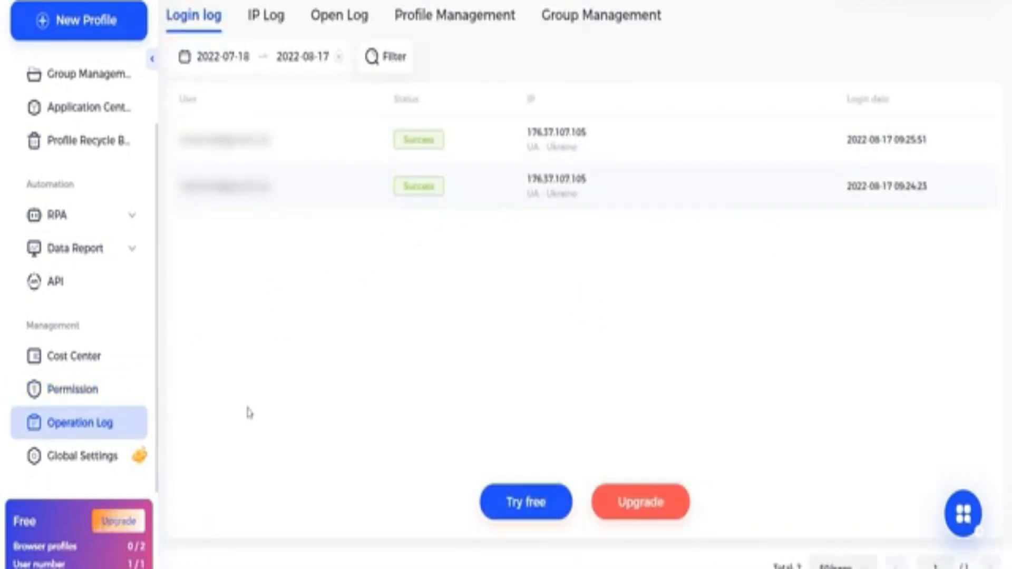
pyautogui.click(264, 16)
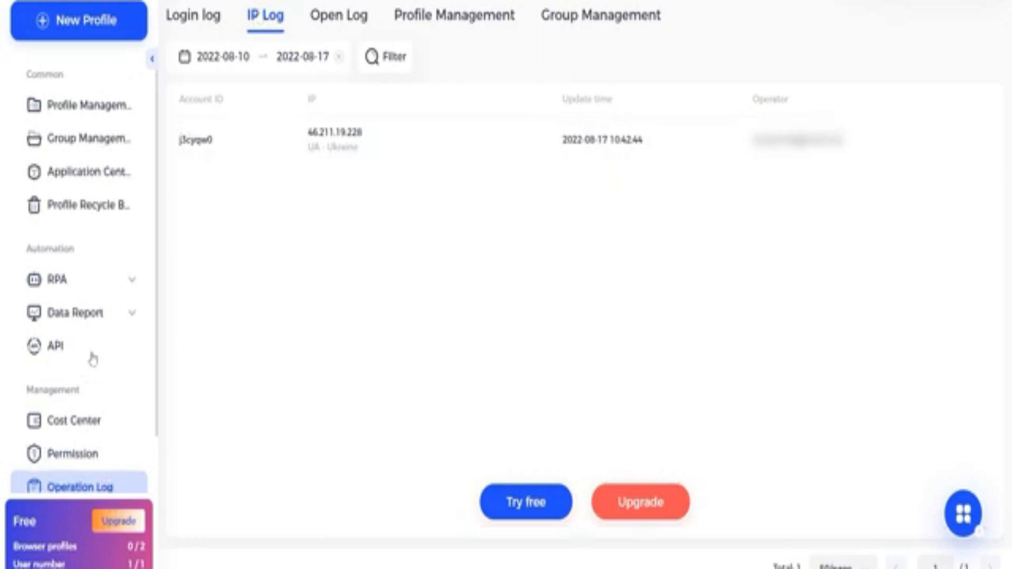
pyautogui.moveTo(71, 313)
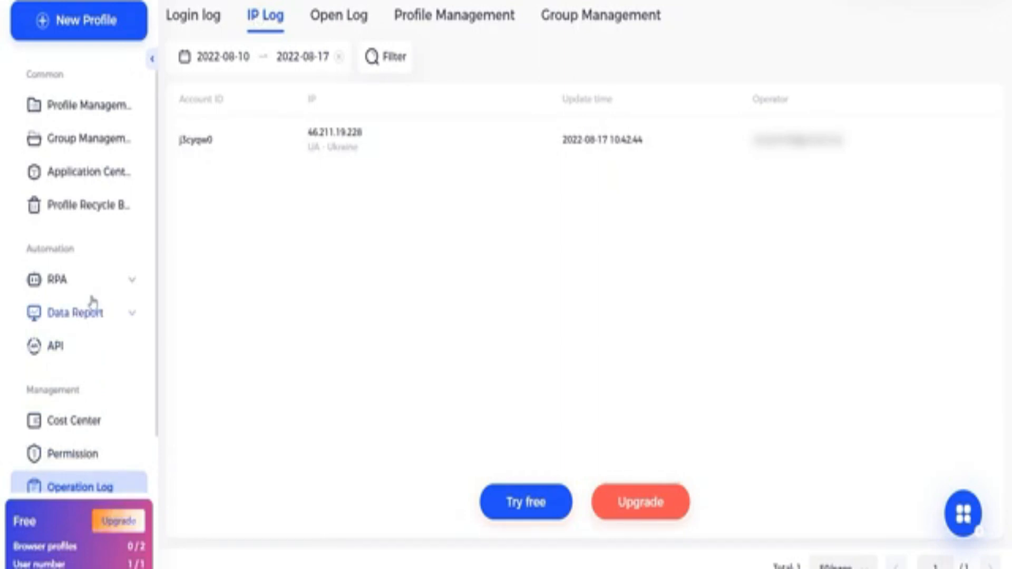
pyautogui.moveTo(78, 105)
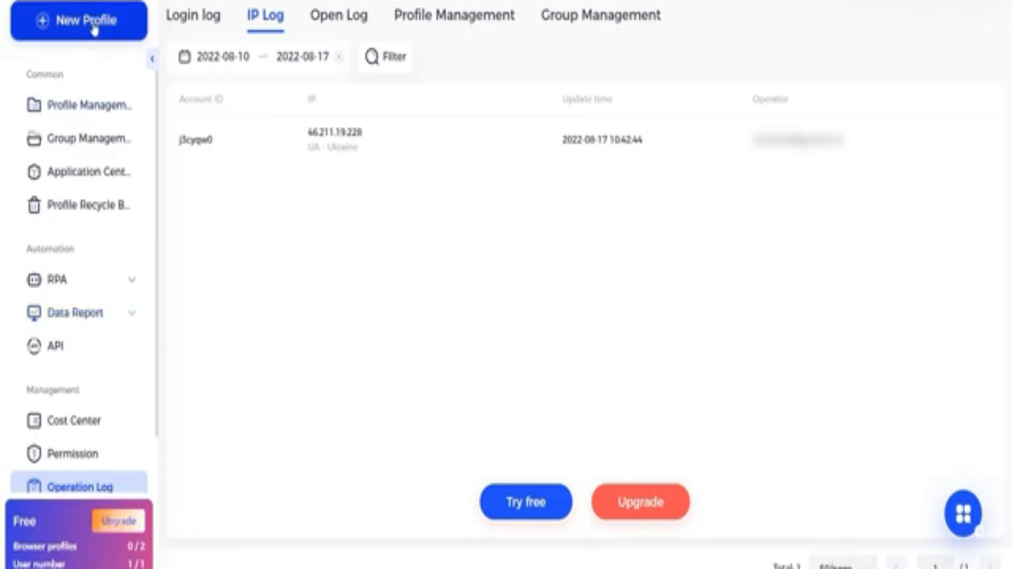
# Step: Start a new profile named 'Log 1' with a freshly generated Windows user agent
pyautogui.click(77, 20)
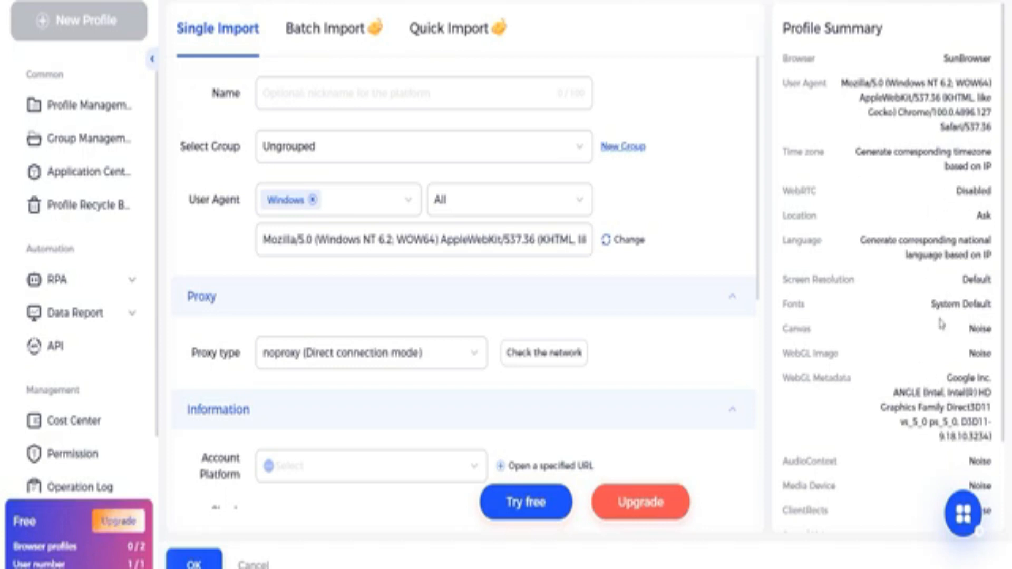
pyautogui.moveTo(845, 178)
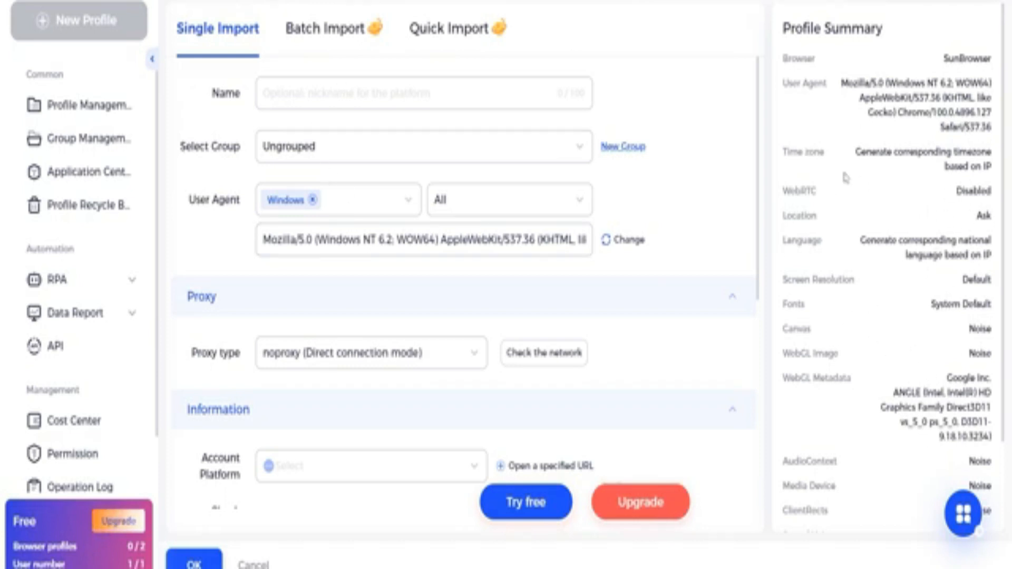
pyautogui.click(423, 93)
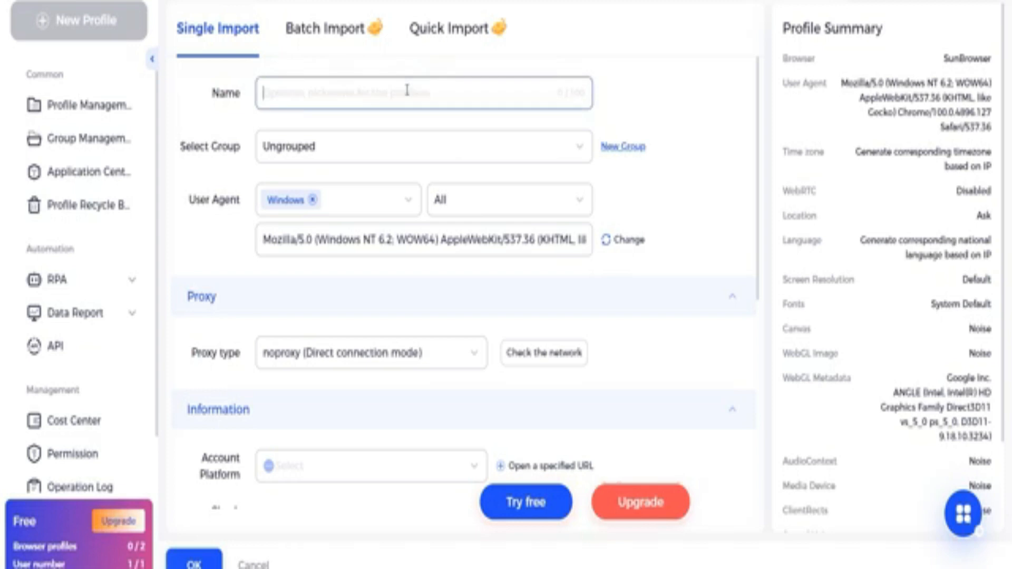
pyautogui.write('Log 1')
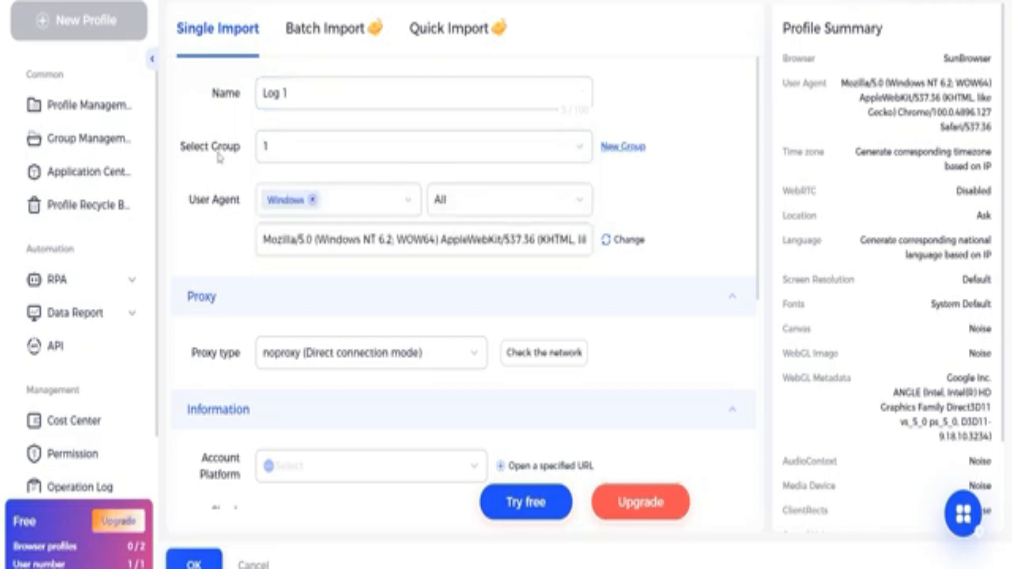
pyautogui.click(336, 199)
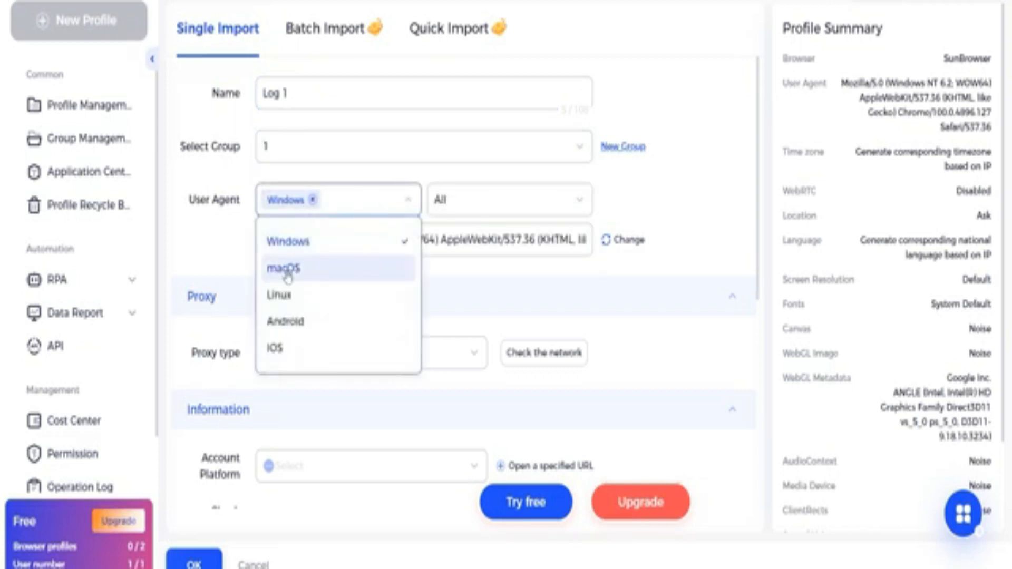
pyautogui.click(283, 269)
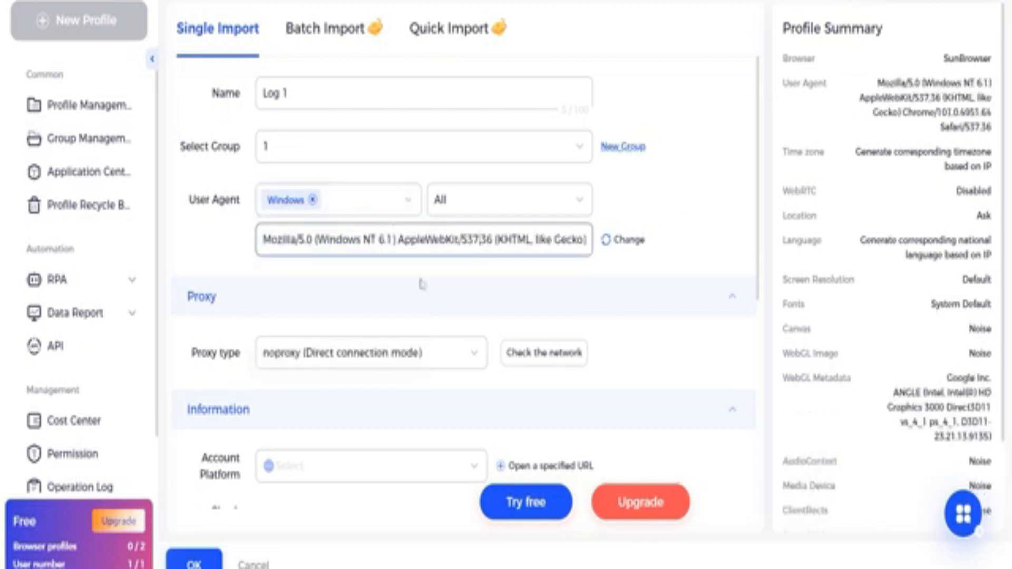
# Step: Change the profile's proxy type from direct connection to HTTP
pyautogui.scroll(-3)
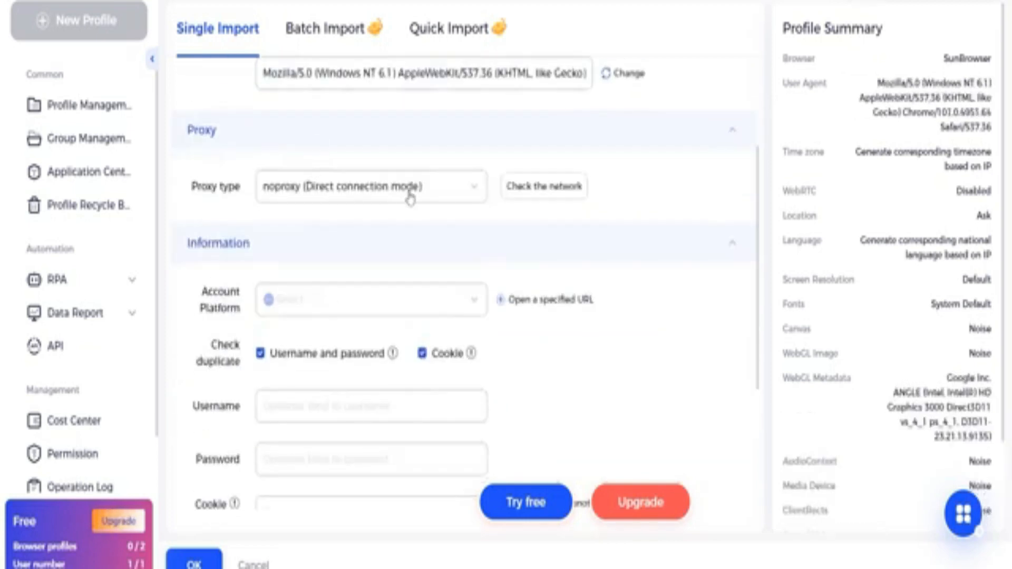
pyautogui.click(371, 187)
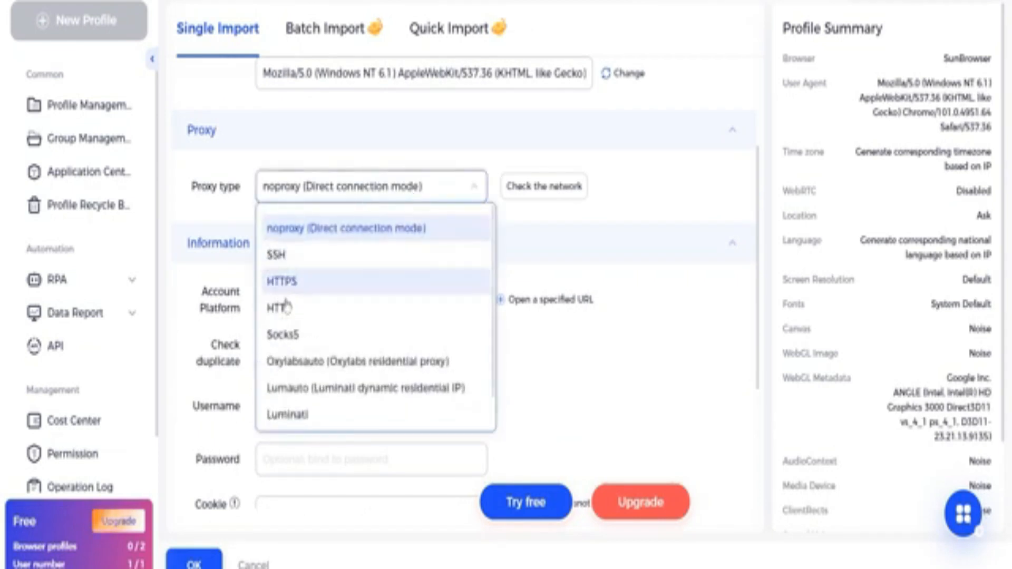
pyautogui.click(277, 307)
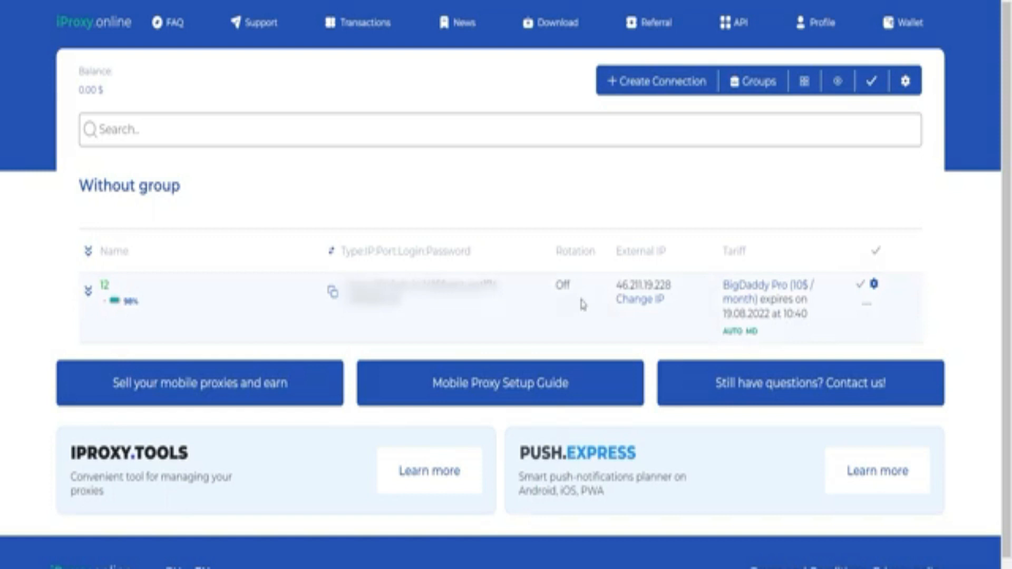
pyautogui.moveTo(636, 155)
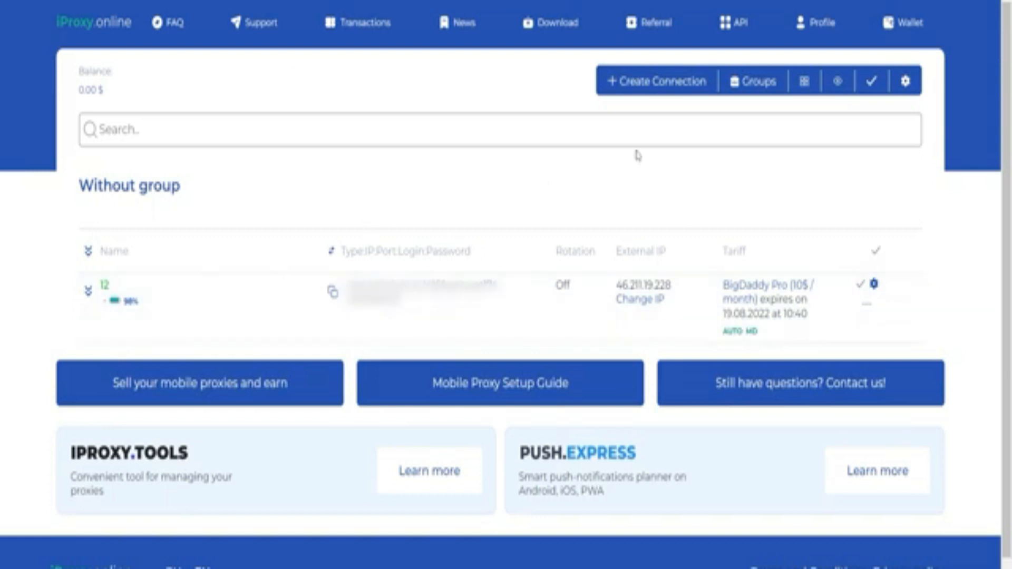
pyautogui.moveTo(558, 224)
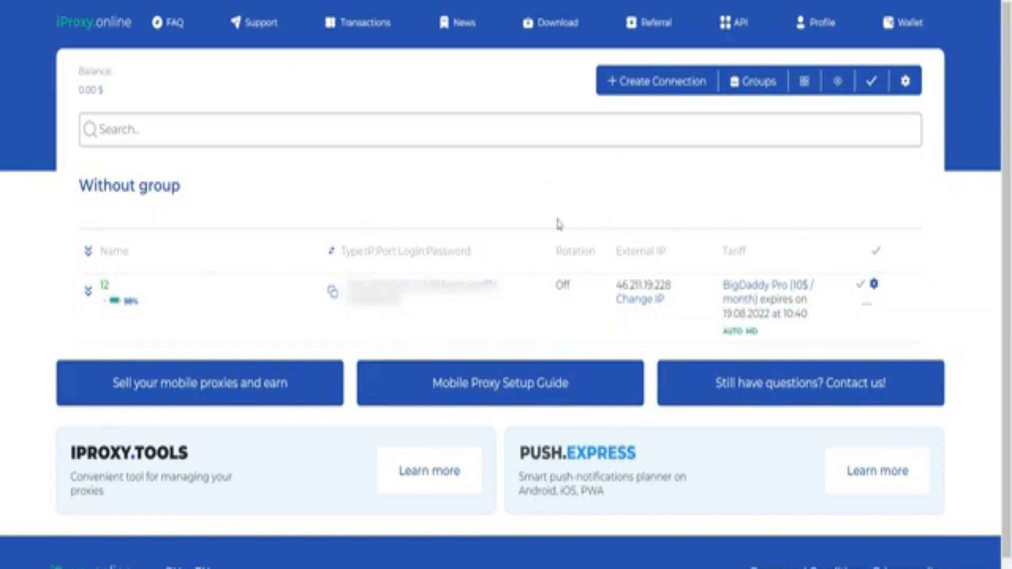
pyautogui.moveTo(235, 278)
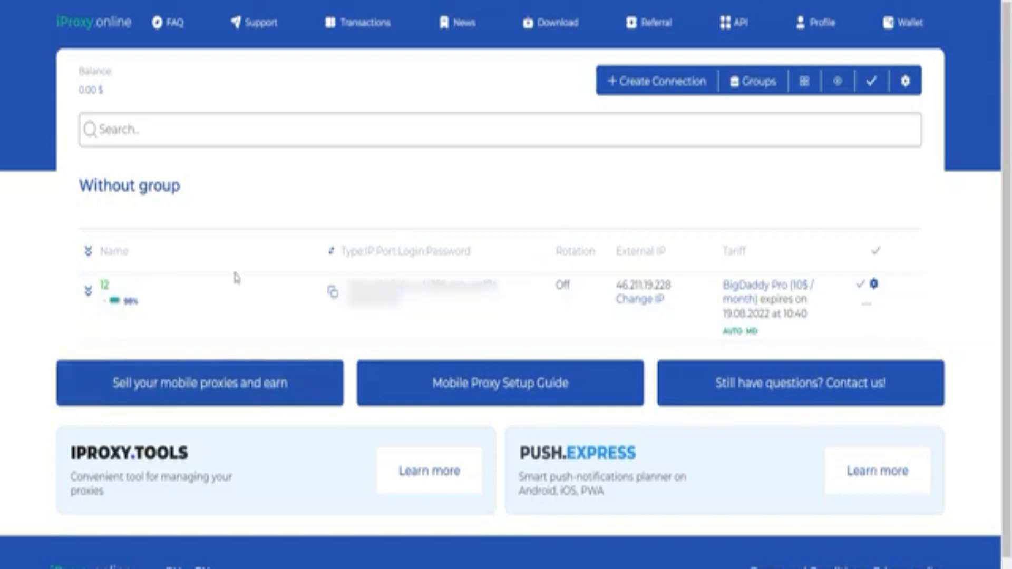
pyautogui.moveTo(260, 255)
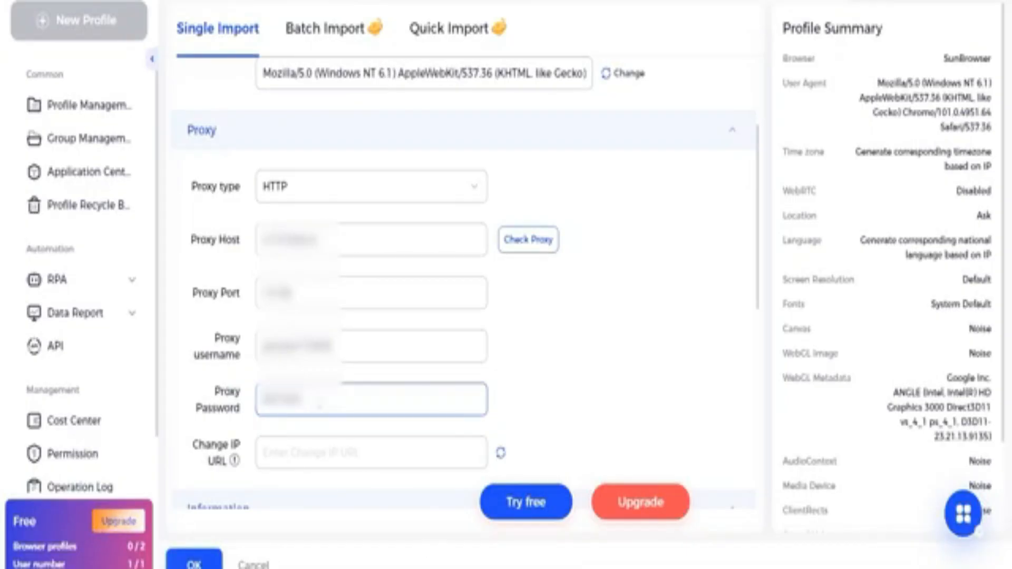
pyautogui.moveTo(529, 239)
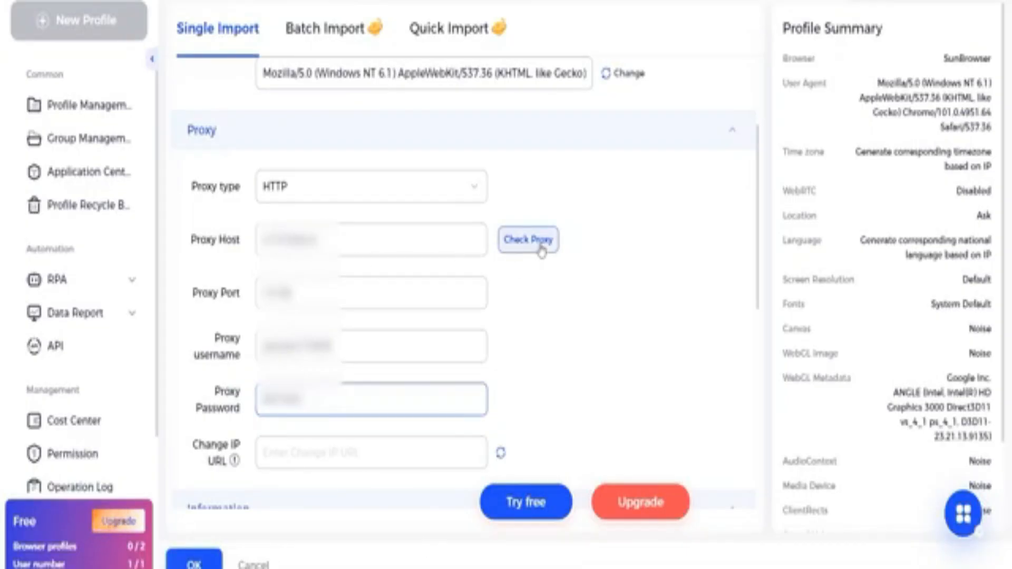
# Step: Run Check Proxy on the HTTP proxy and get a passing result
pyautogui.click(527, 240)
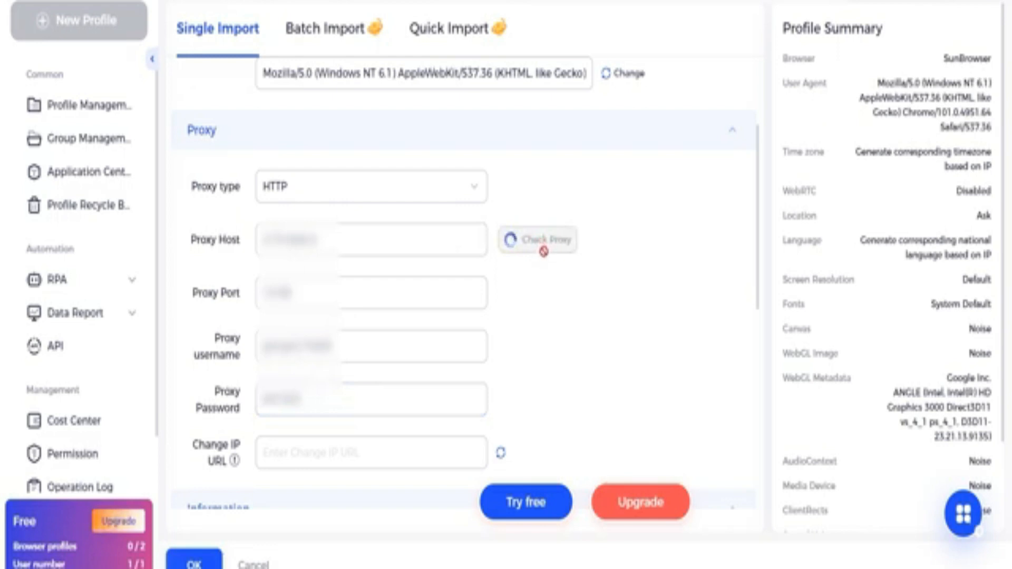
pyautogui.click(537, 241)
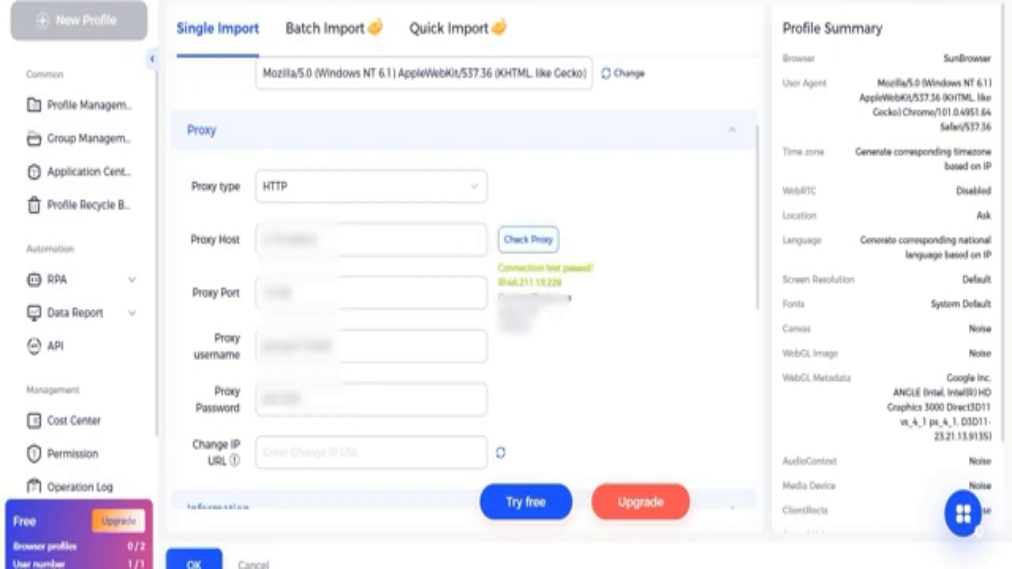
pyautogui.scroll(-3)
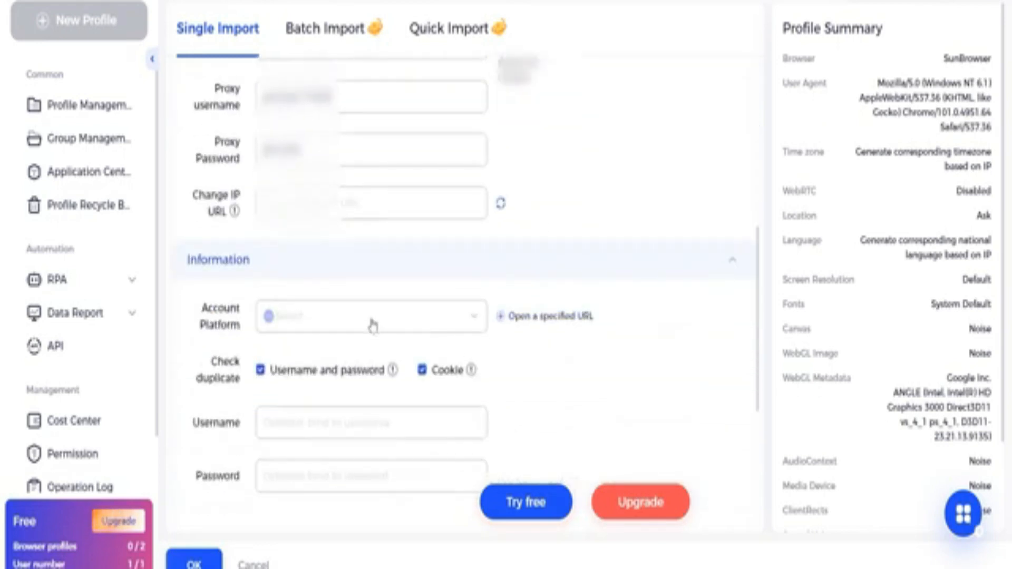
# Step: Set the account platform to facebook.com
pyautogui.click(371, 316)
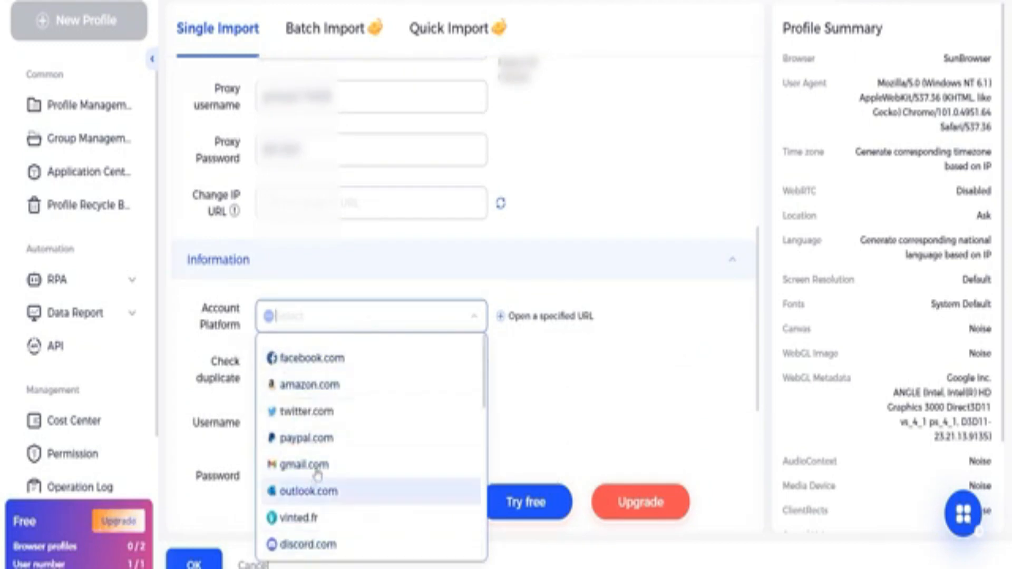
pyautogui.click(309, 359)
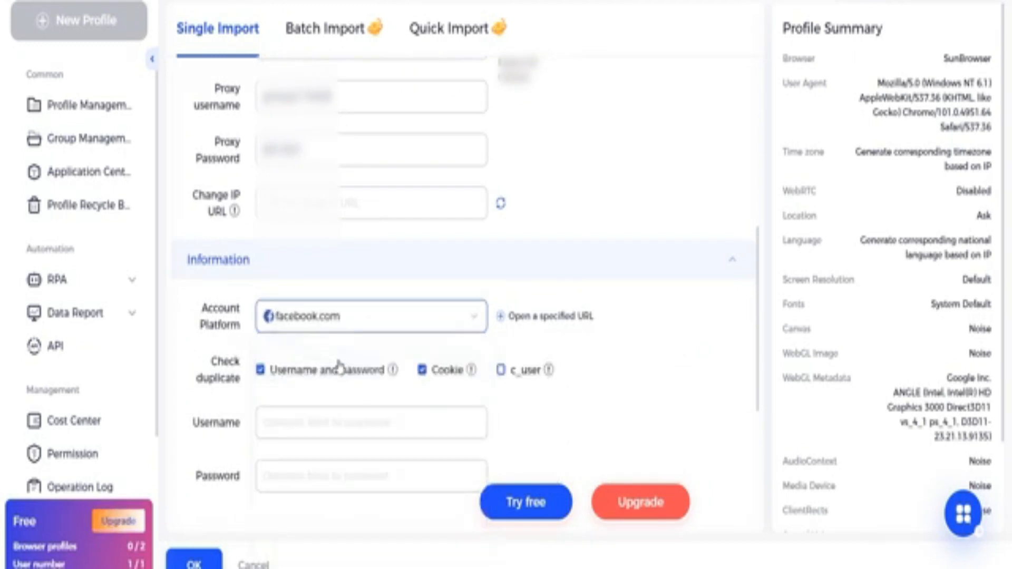
pyautogui.scroll(-3)
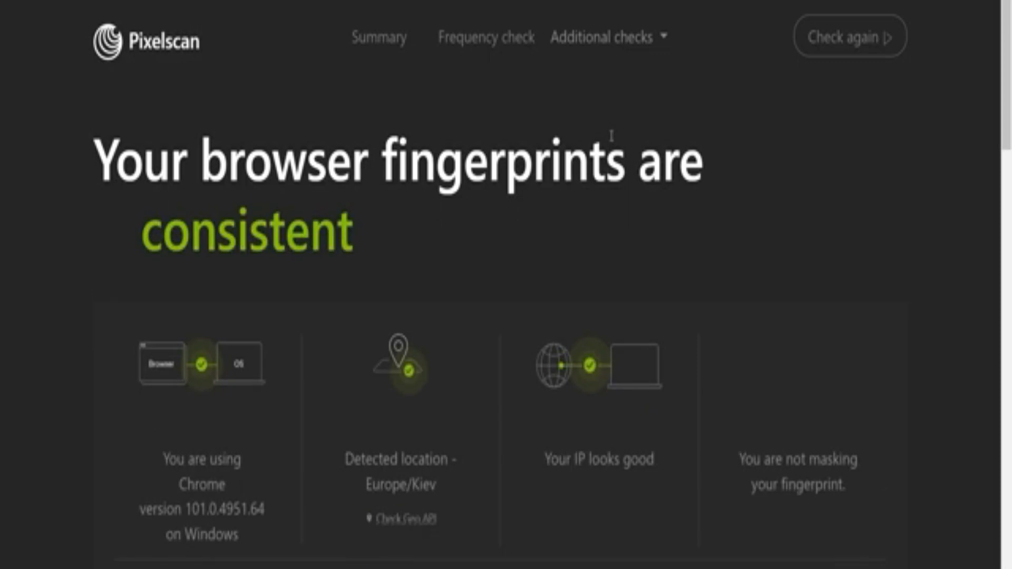
# Step: Scroll through the Pixelscan consistency results and the RPA Robot Manual
pyautogui.scroll(-3)
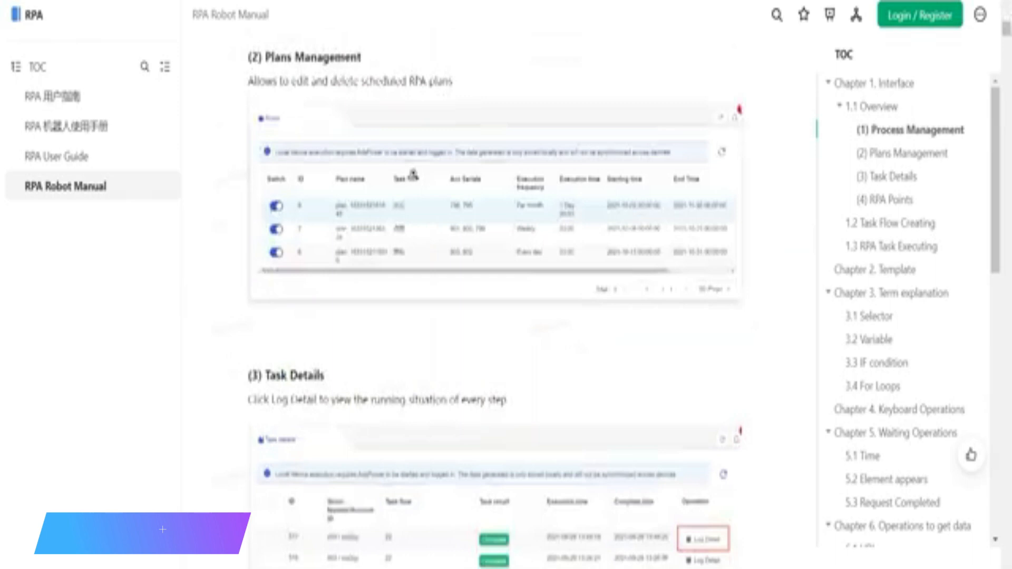
pyautogui.scroll(-3)
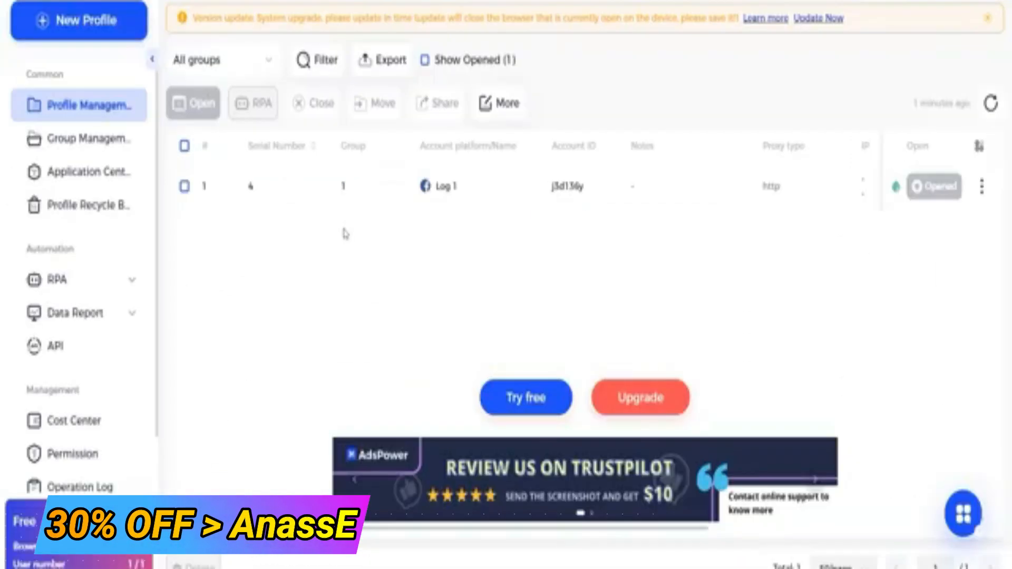
# Step: In RPA Processes, review the 15-step Facebook task flow and enter task name '23'
pyautogui.click(54, 280)
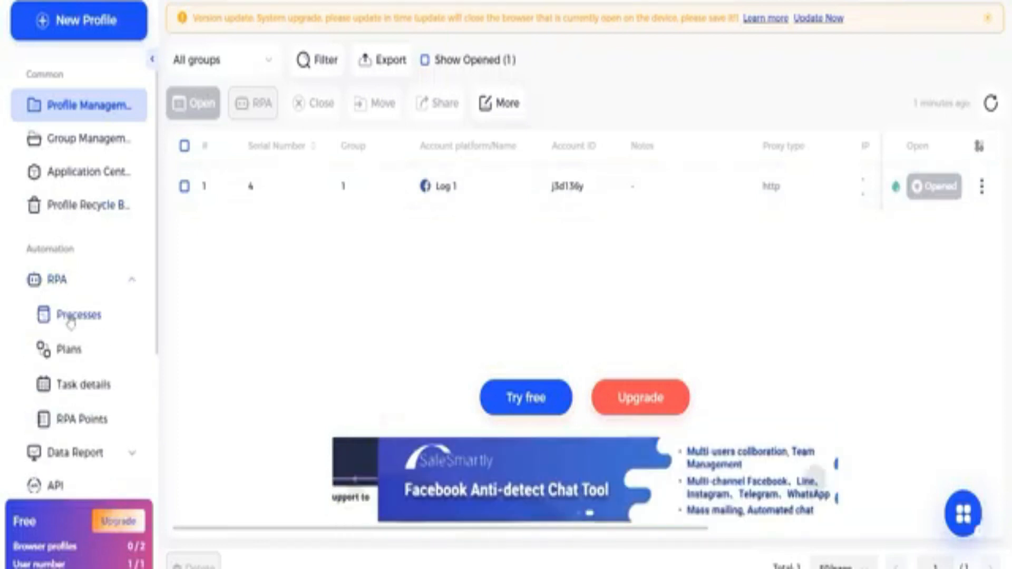
pyautogui.click(78, 316)
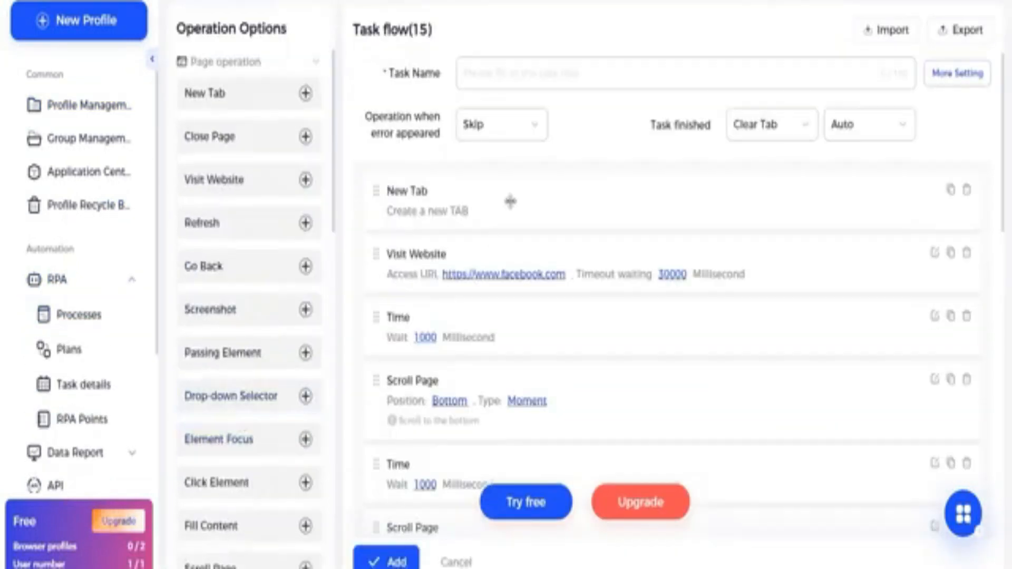
pyautogui.scroll(-3)
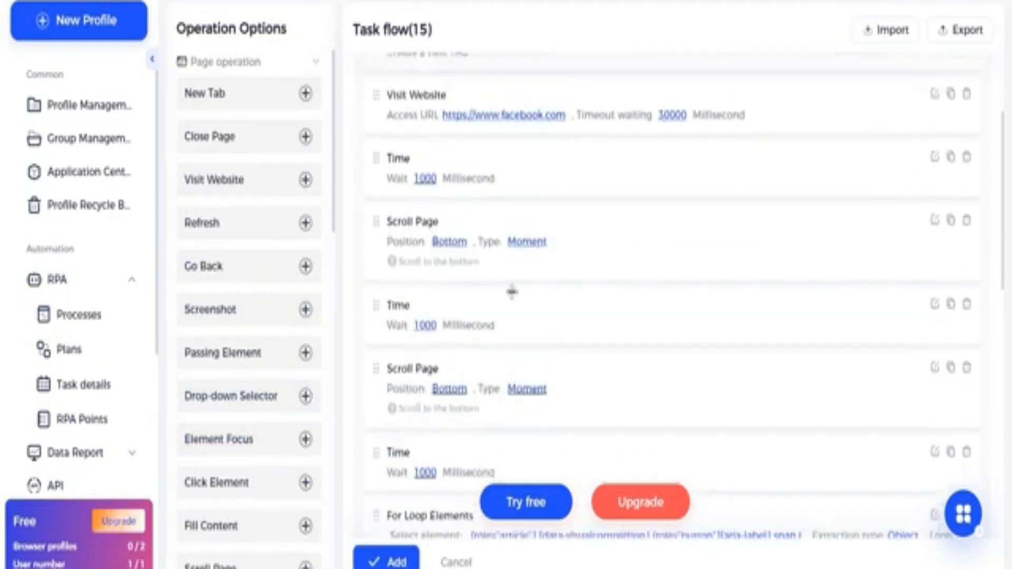
pyautogui.scroll(-3)
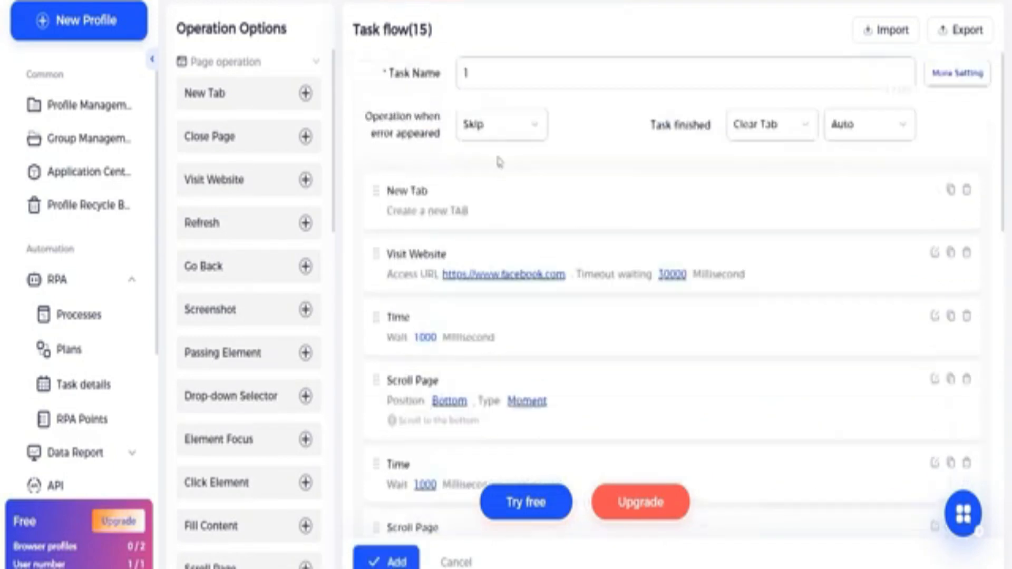
pyautogui.write('23')
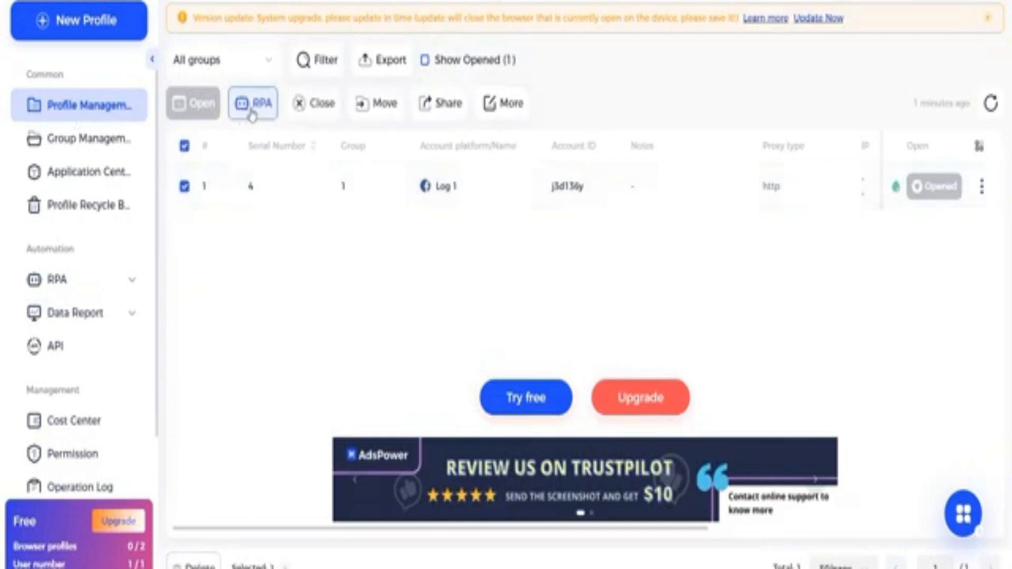
# Step: Run the RPA task on the Log 1 profile
pyautogui.click(254, 103)
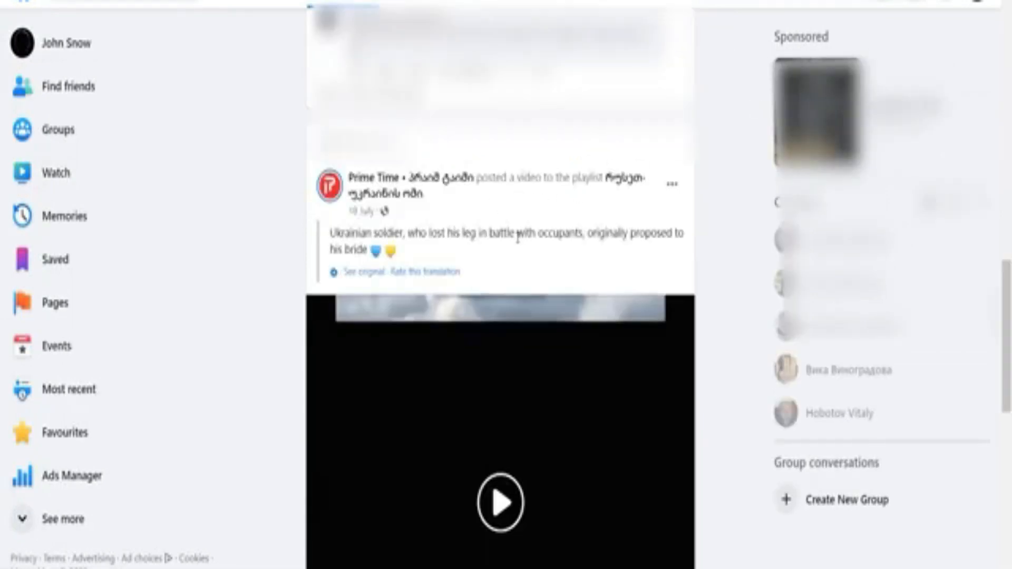
# Step: Scroll down the Facebook news feed in the Log 1 browser
pyautogui.scroll(-3)
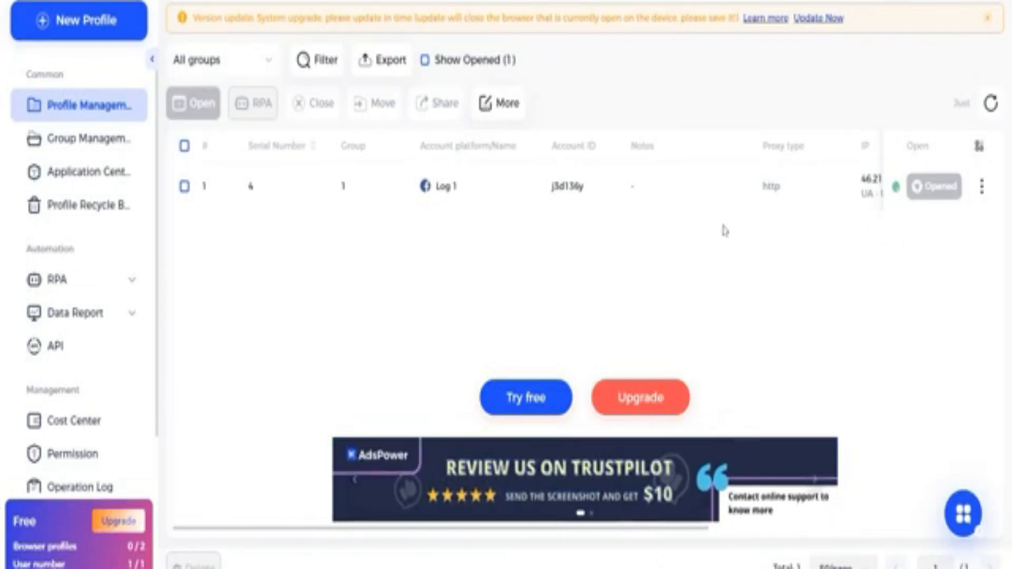
# Step: Close the running Log 1 profile browser
pyautogui.click(932, 187)
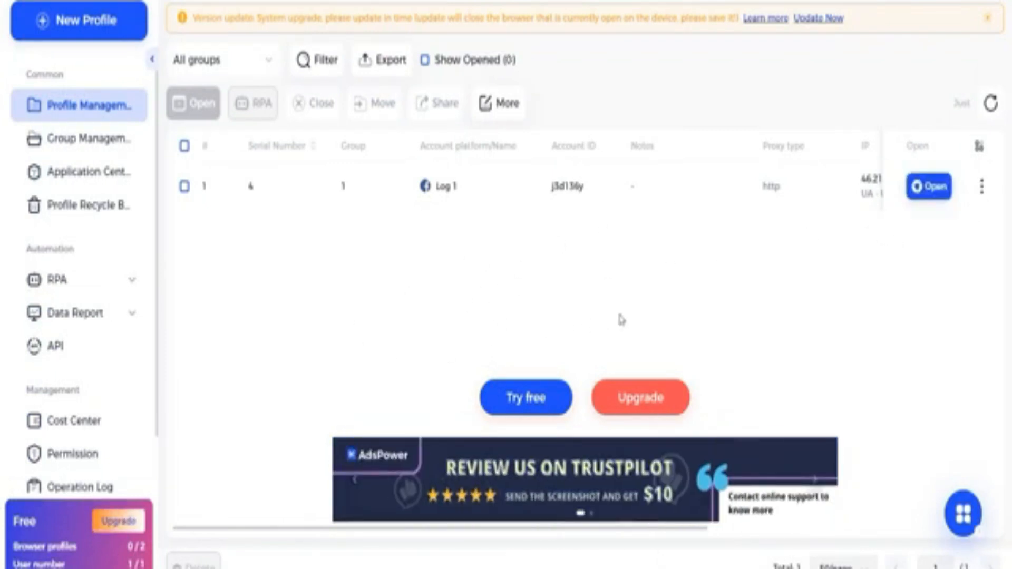